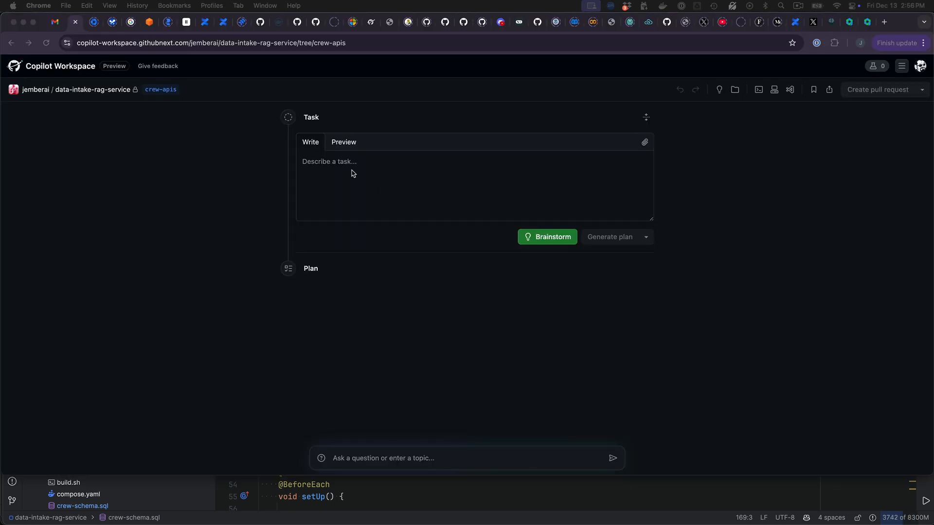
# - Dictate the task: RESTful CRUD API for document categories from crew-schema.SQL, Flyway migration, JPA entity in the intake domain package
pyautogui.click(395, 175)
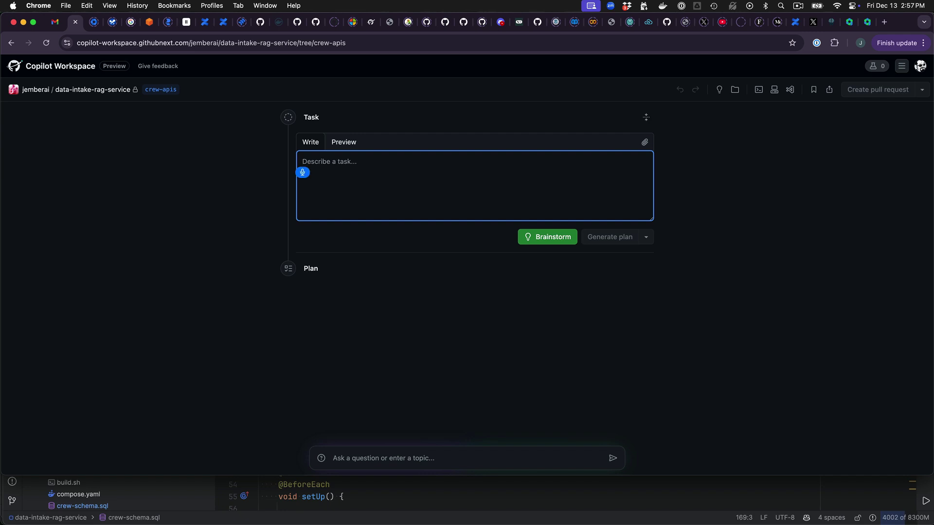
pyautogui.write('Your task is to create')
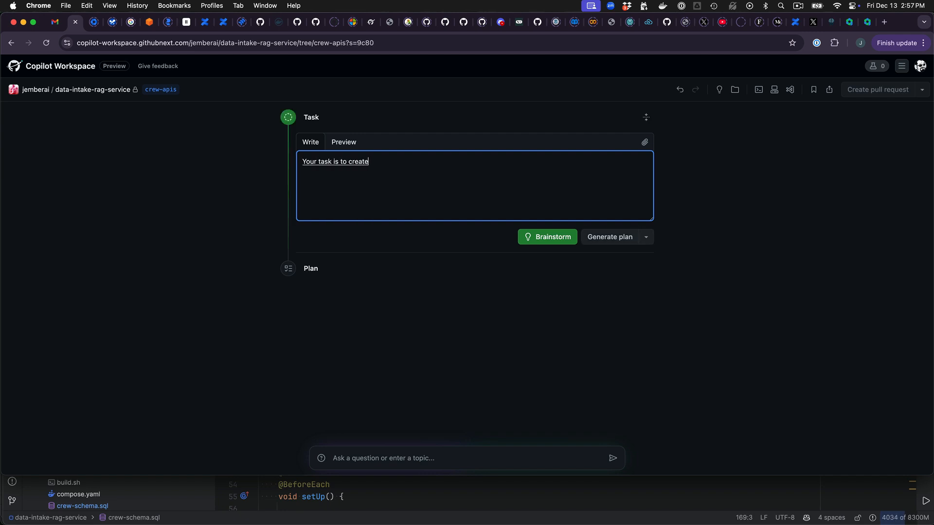
pyautogui.write('a restful crud style API for the database table')
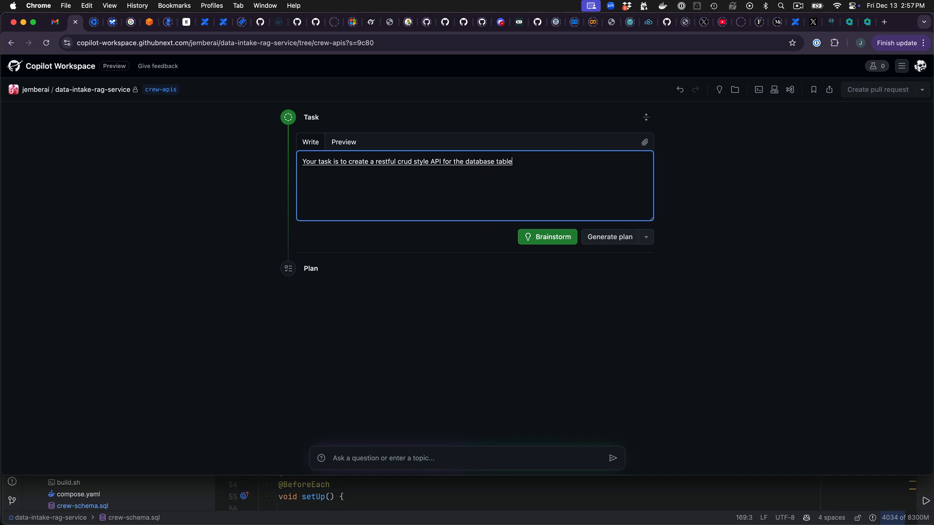
pyautogui.write('called document categories')
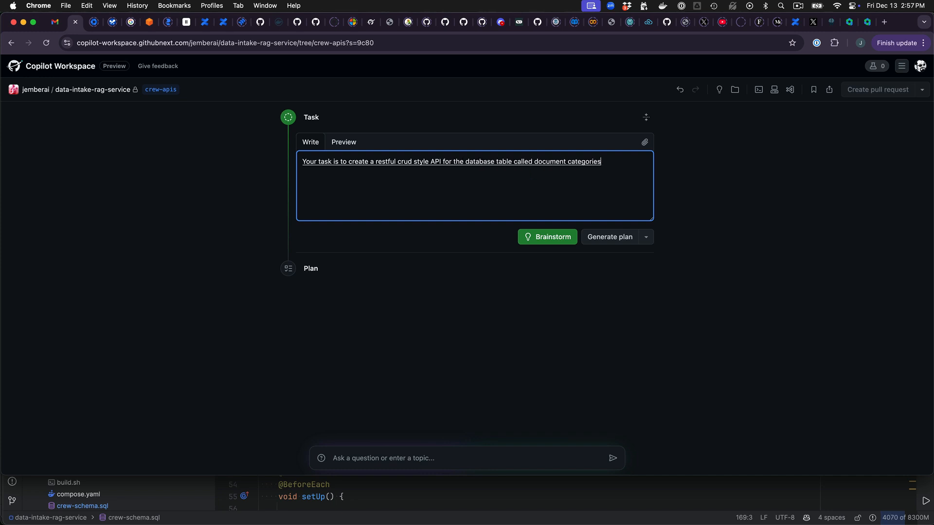
pyautogui.write('find in the file')
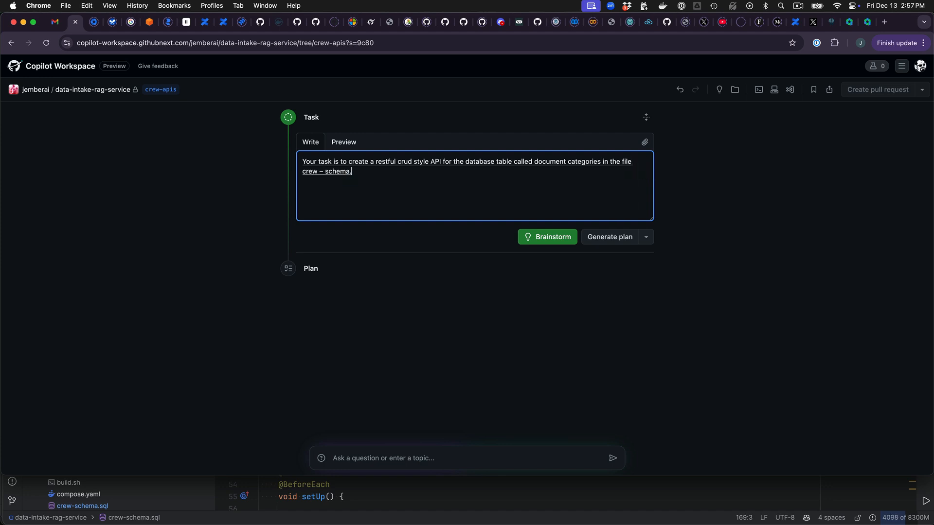
pyautogui.write('to find in the file crew – schema.SQL add a fly away')
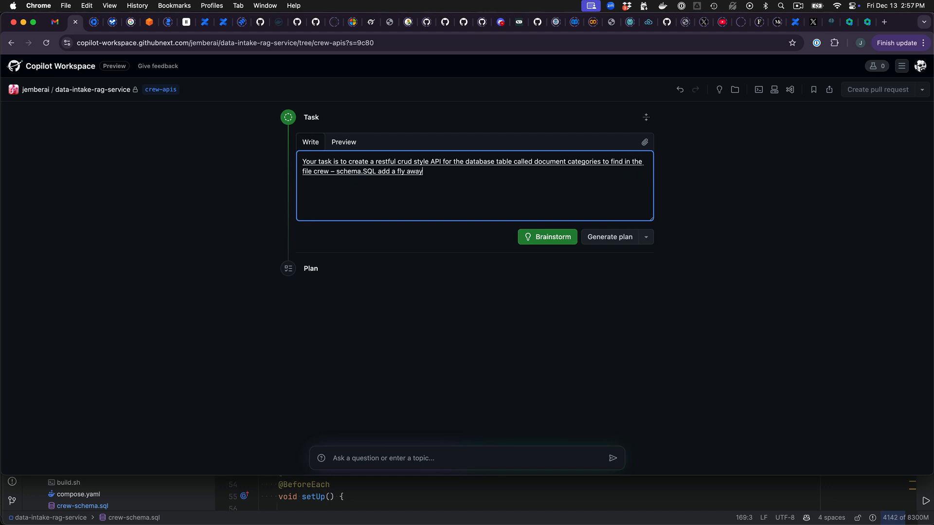
pyautogui.write('immigration script for the document category table')
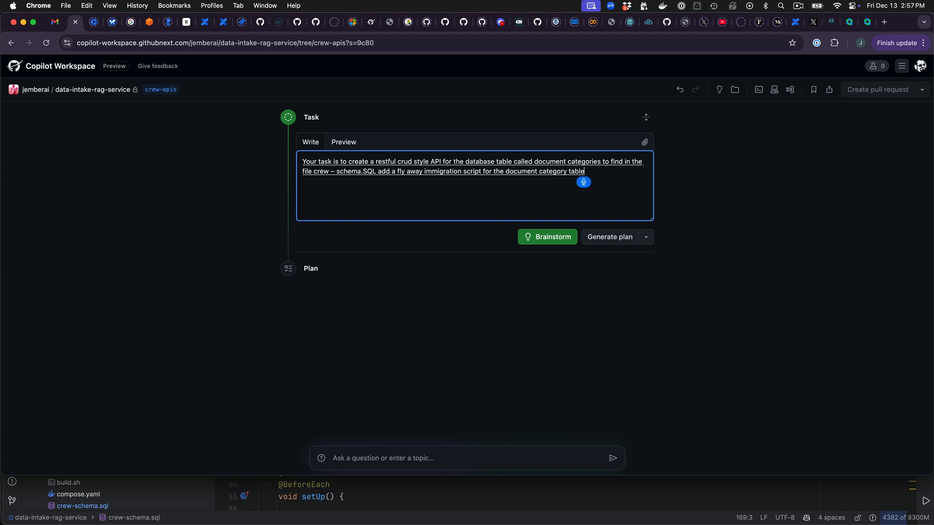
pyautogui.write('Create a new document Kategory JPI entity.')
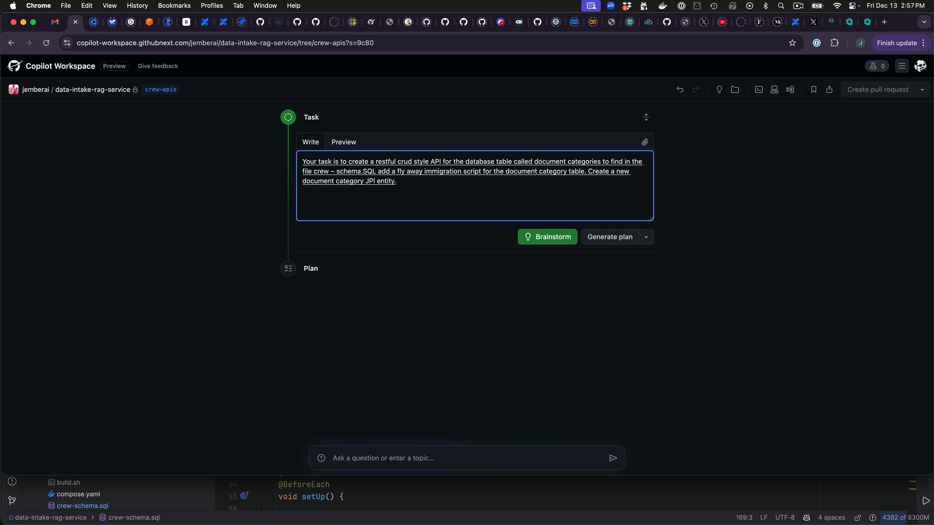
pyautogui.write('in the package data in to')
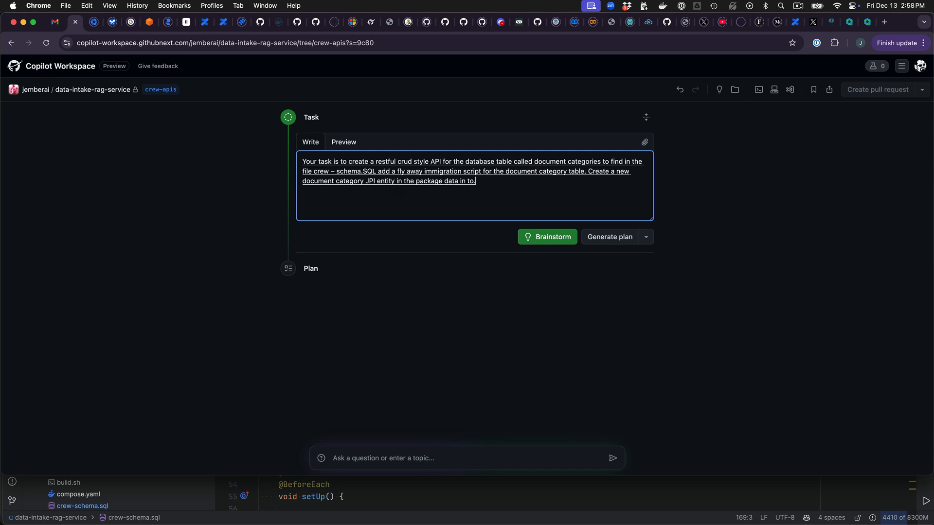
pyautogui.write('intake domain')
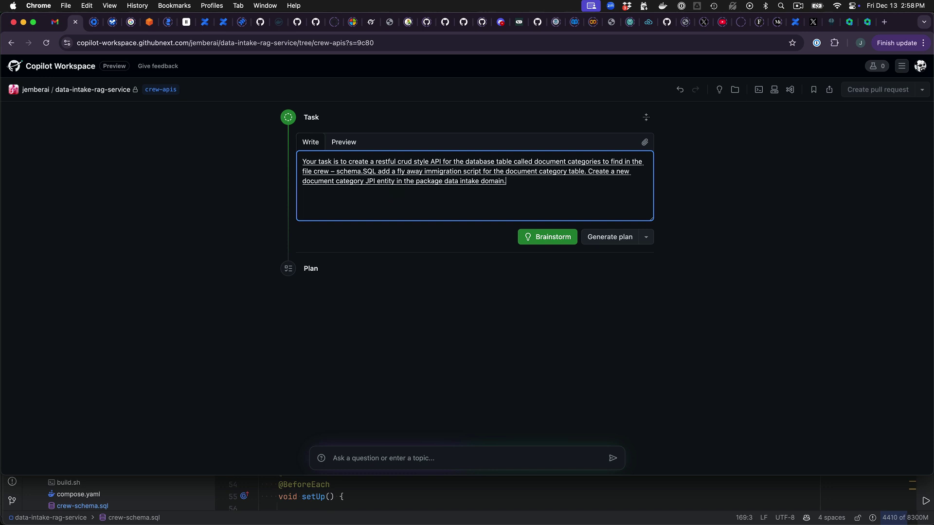
# - Continue the task: a DTO in the model package using project Lombok, with Jakarta validation annotations matching the data constraints
pyautogui.write('create a new')
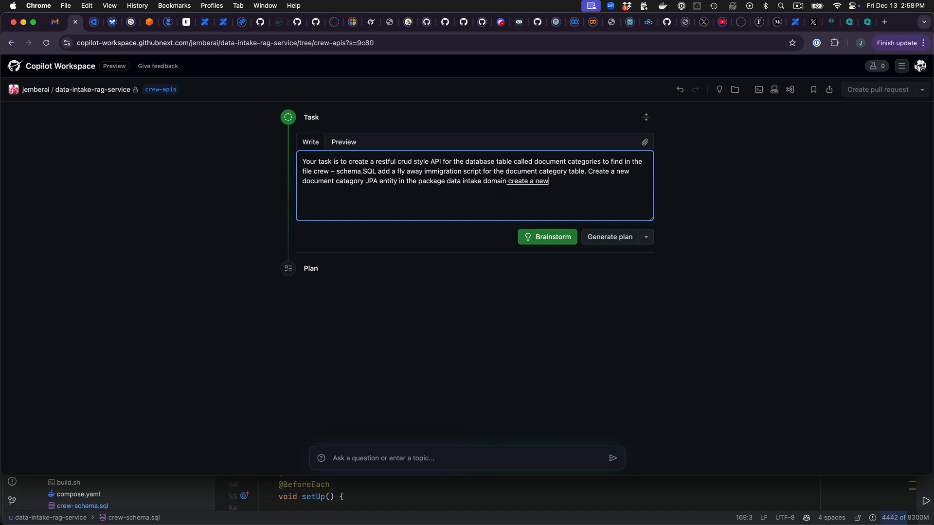
pyautogui.write('DTO for the entity.')
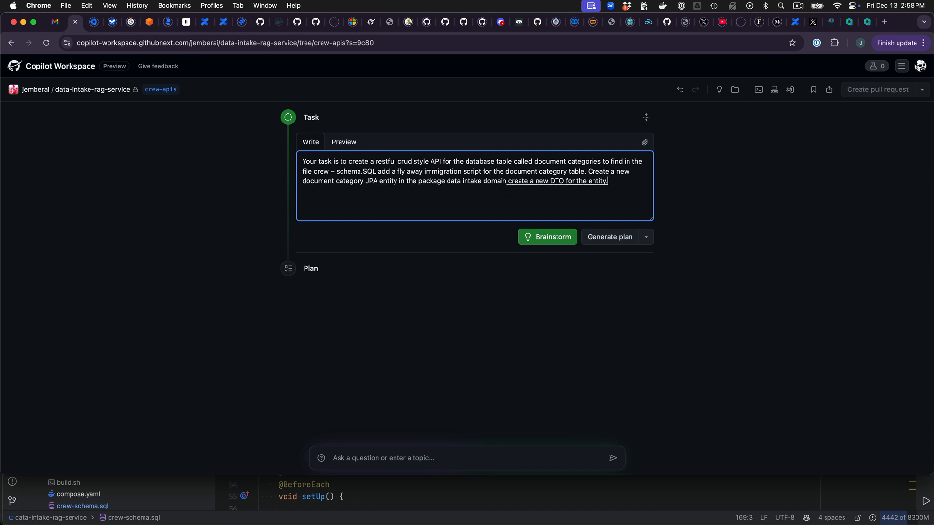
pyautogui.write('in the model package')
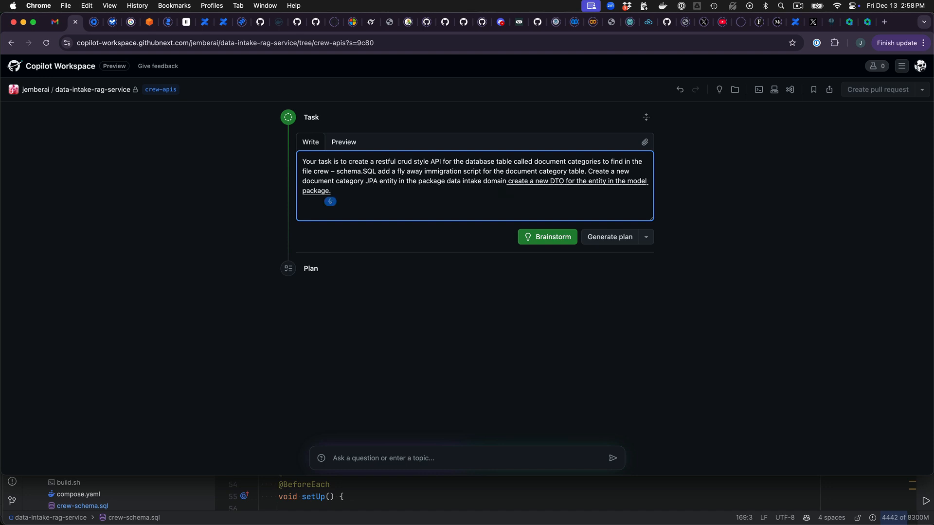
pyautogui.write('for document category.')
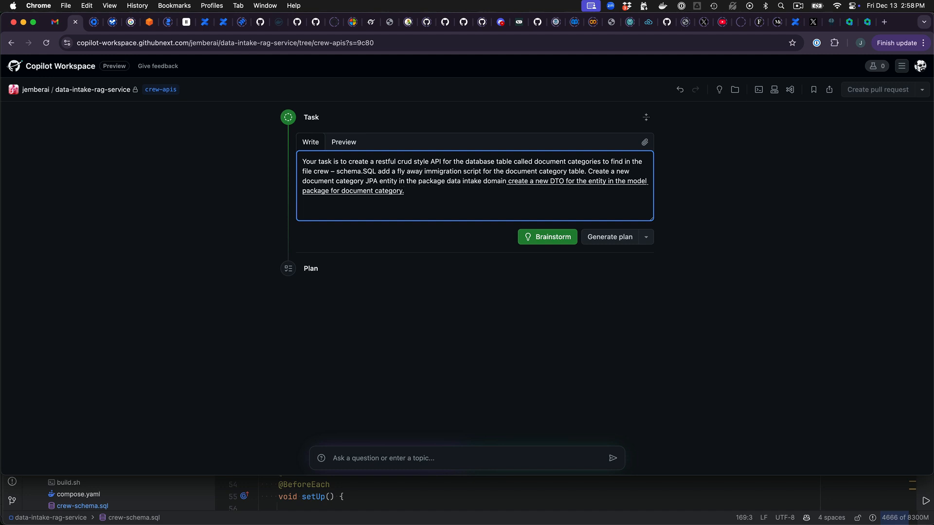
pyautogui.write('use project Loba annotations')
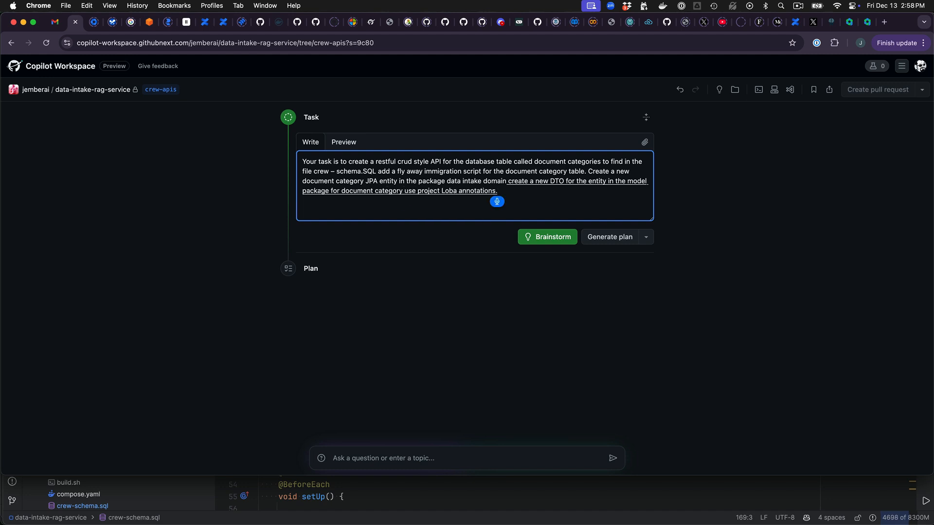
pyautogui.write('and use project lockbox builder and annotations')
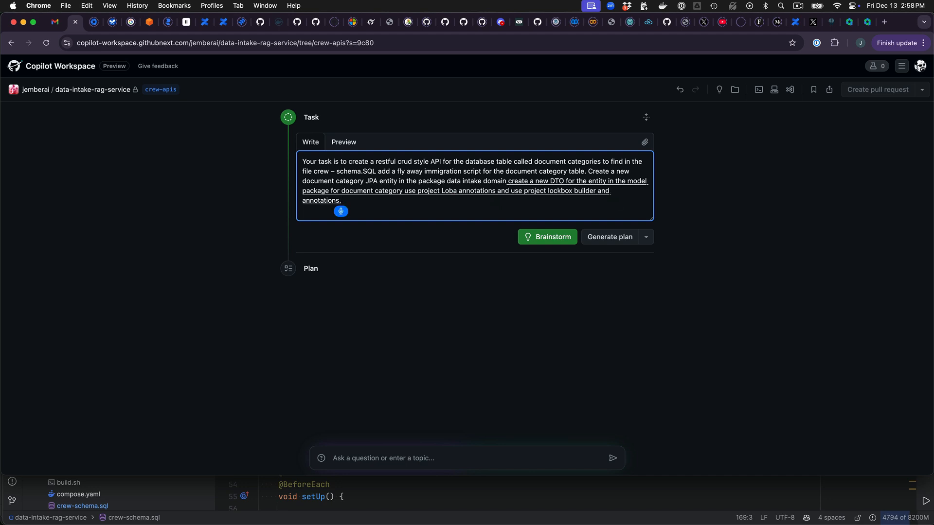
pyautogui.write('the entity and DTO object')
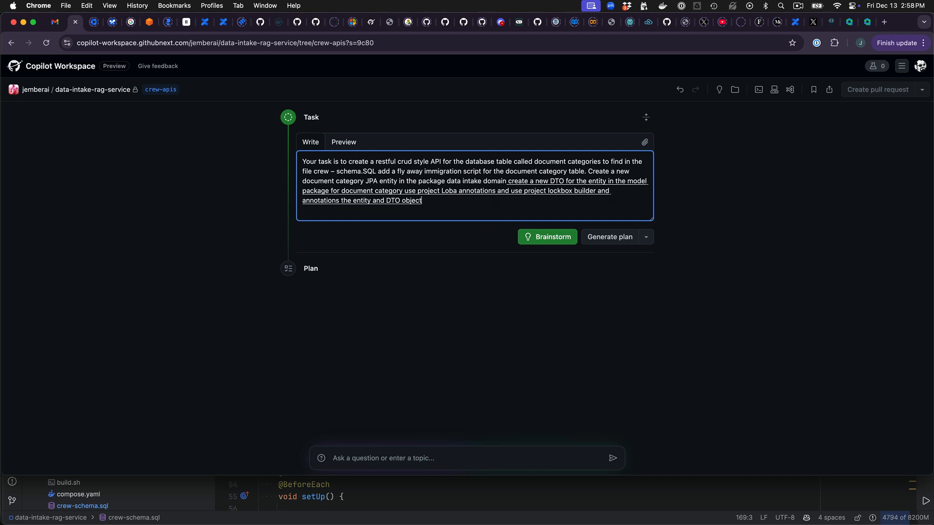
pyautogui.write('should have validation annotation')
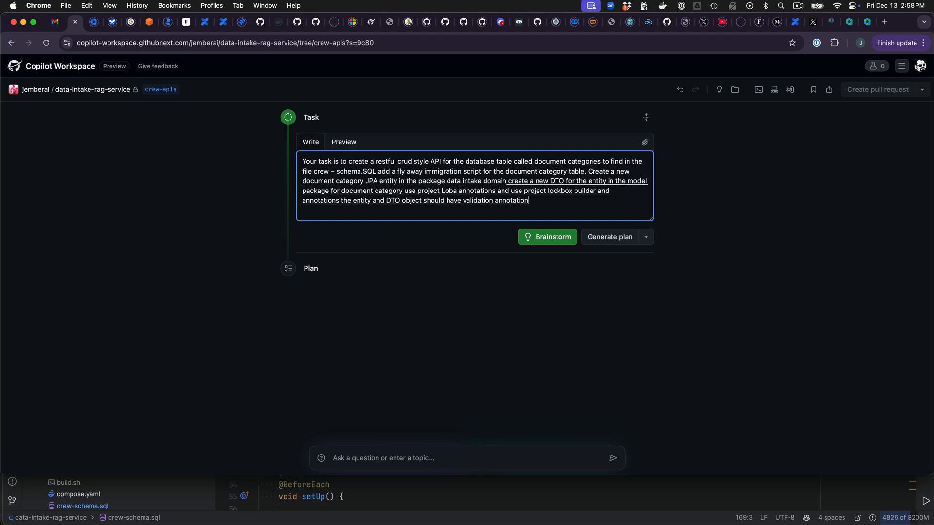
pyautogui.write('matching the constraints of the data.')
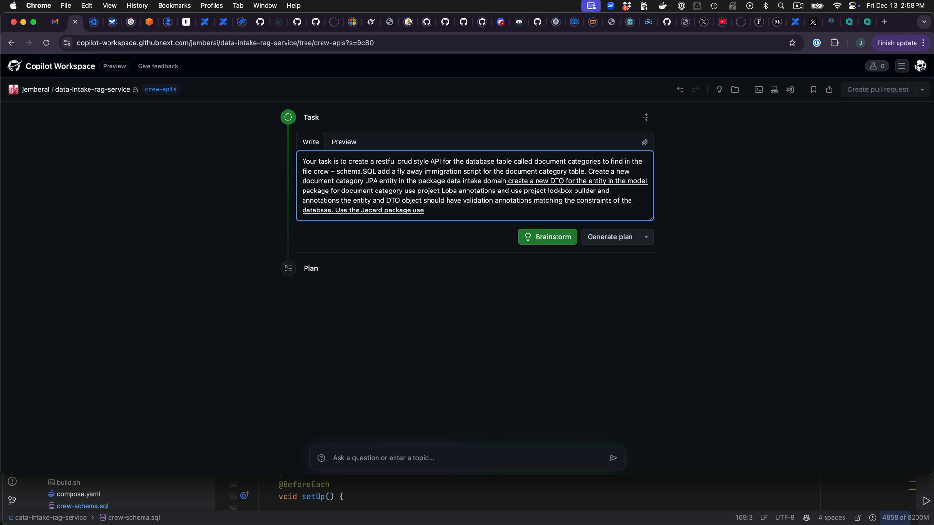
pyautogui.write('the Jakarta package for.')
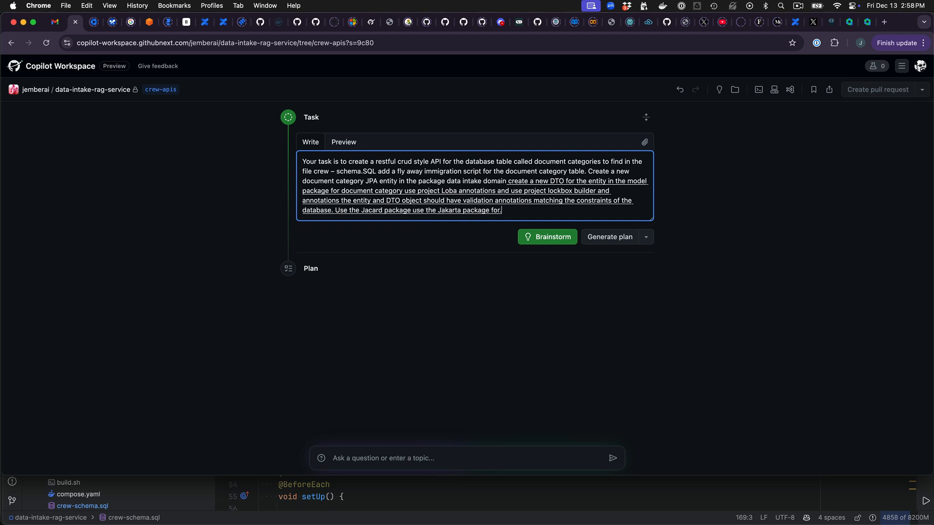
pyautogui.write('the annotations')
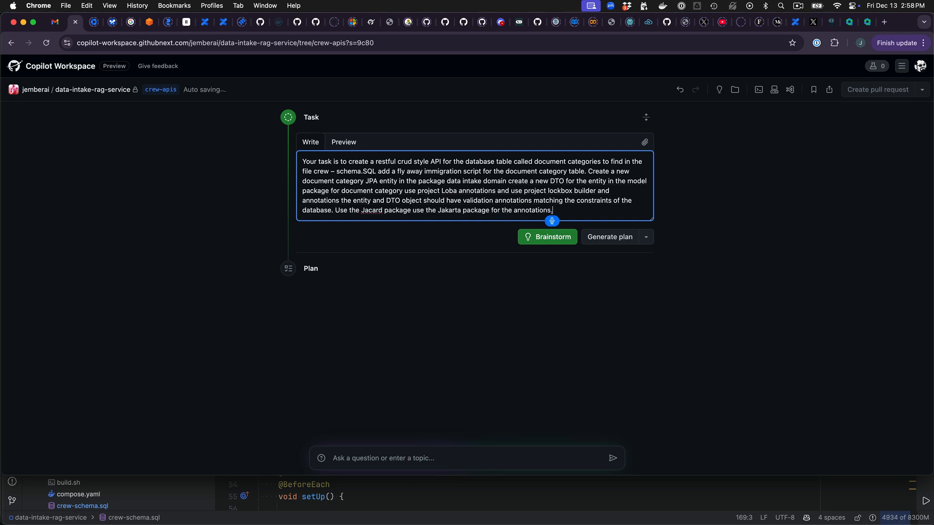
# - Add requirements for a MapStruct mapper, Spring repository and service implementation, MVC controller and mock MVC unit tests
pyautogui.write('Add a map struck map or.')
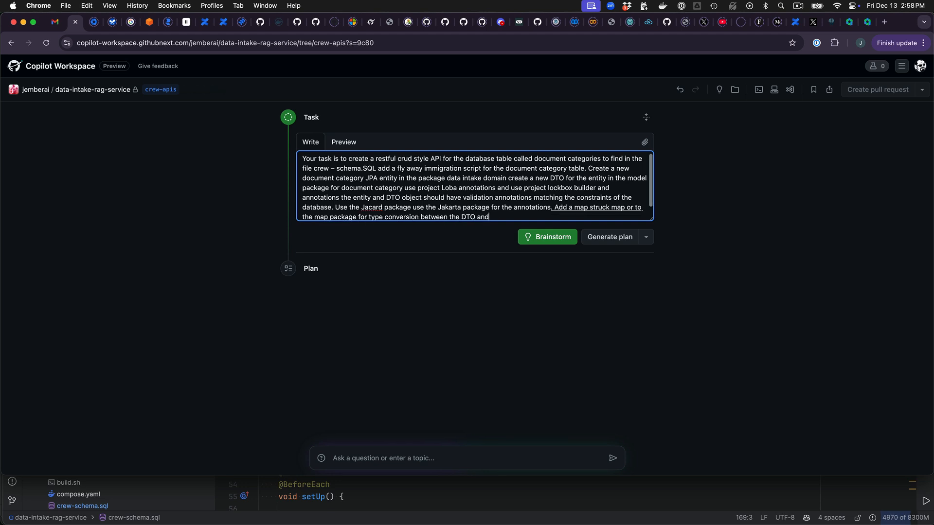
pyautogui.write('entity add a spring data repository for persistence')
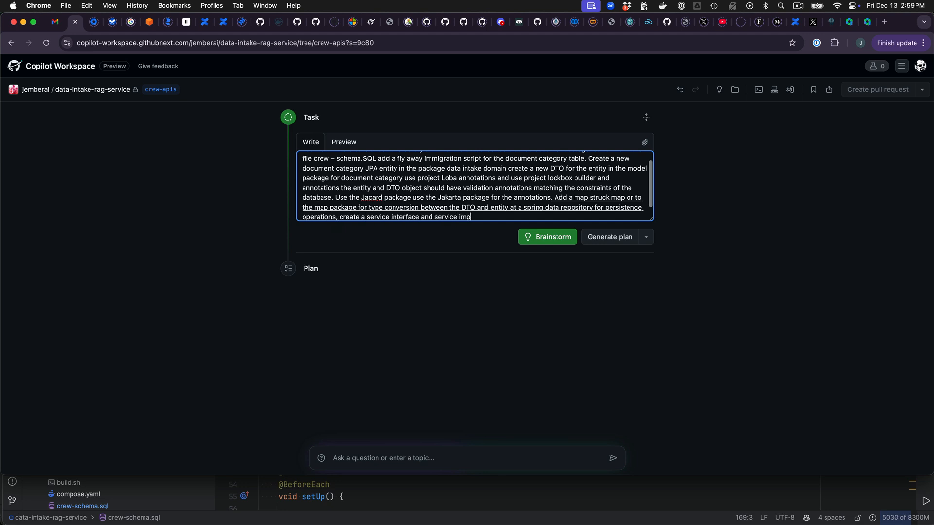
pyautogui.write('lementation for crud operations.')
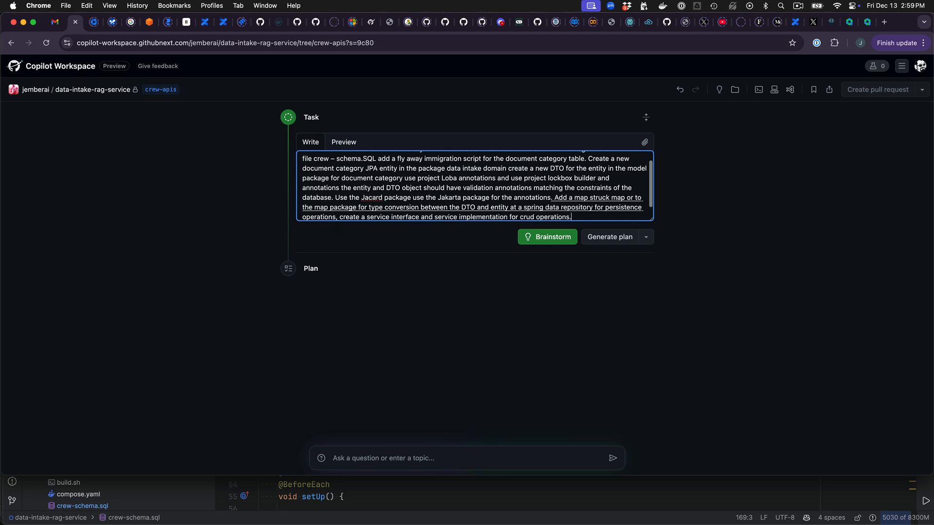
pyautogui.write('create a')
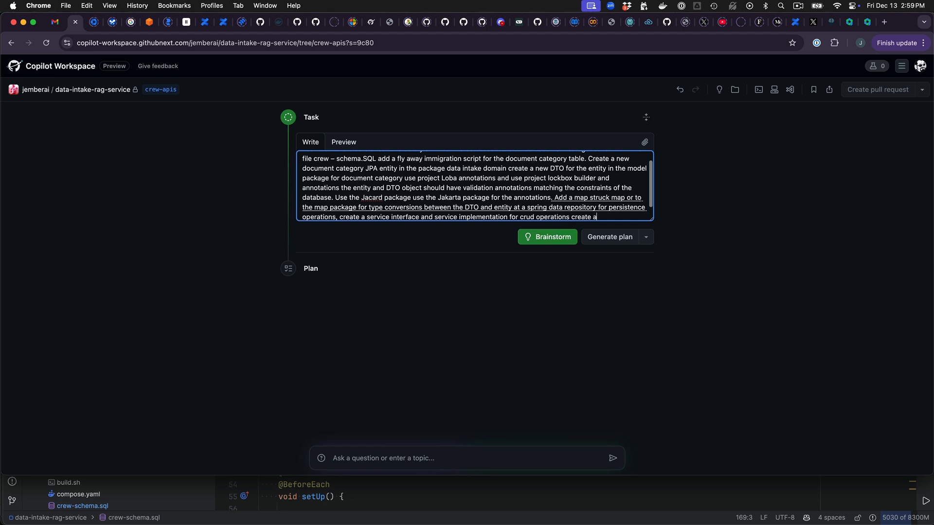
pyautogui.write('spring NBC controller to Support crowd operations.')
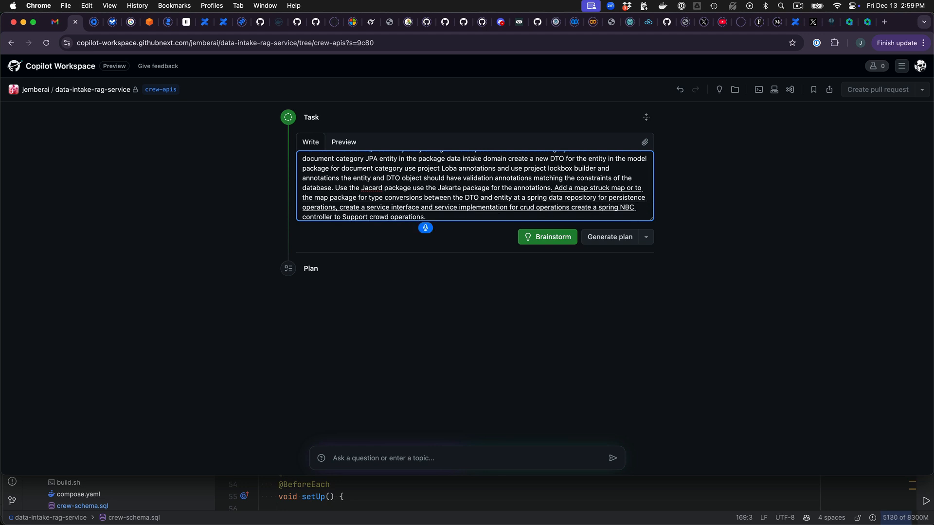
pyautogui.write('add in unit test')
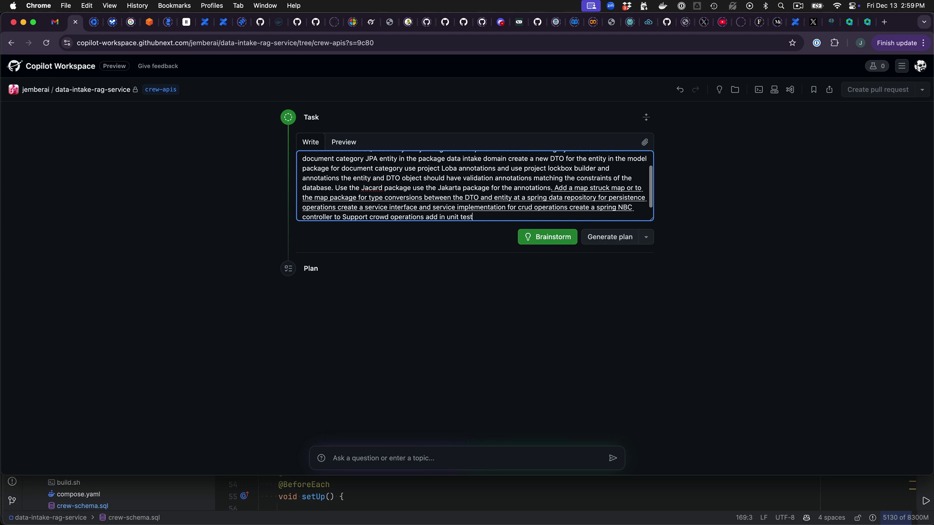
pyautogui.write('using spring MVC.')
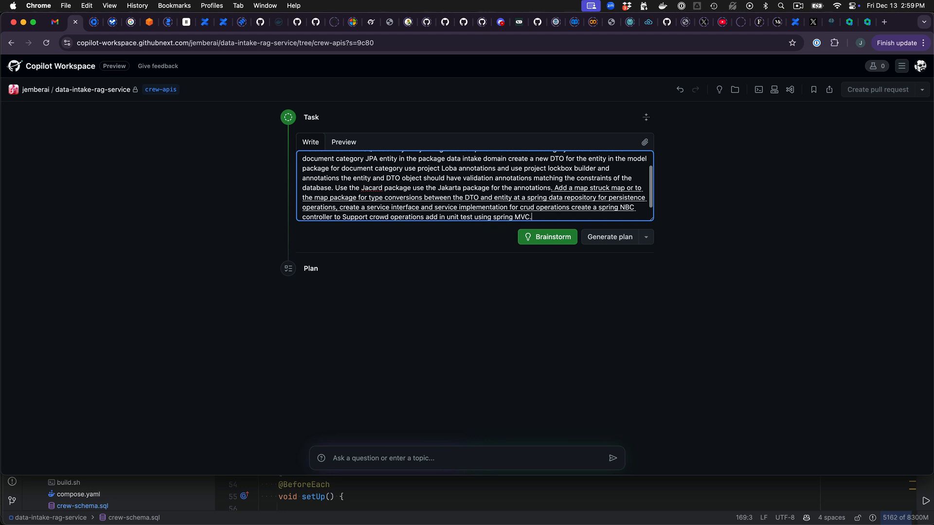
pyautogui.write('mock and Marquito')
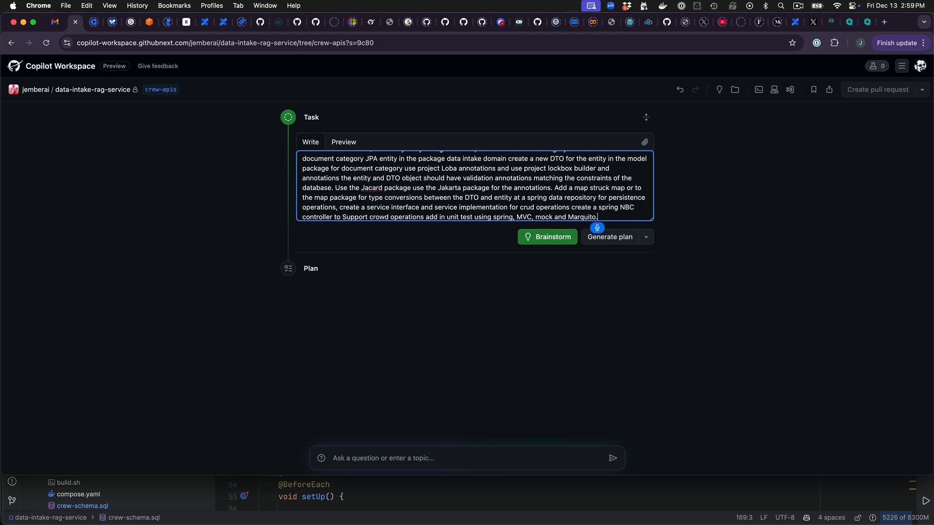
# - Finish the task noting the controller uses Spring Security, so tests need user logic and validation tests
pyautogui.write('the controller is secured with spring security so you')
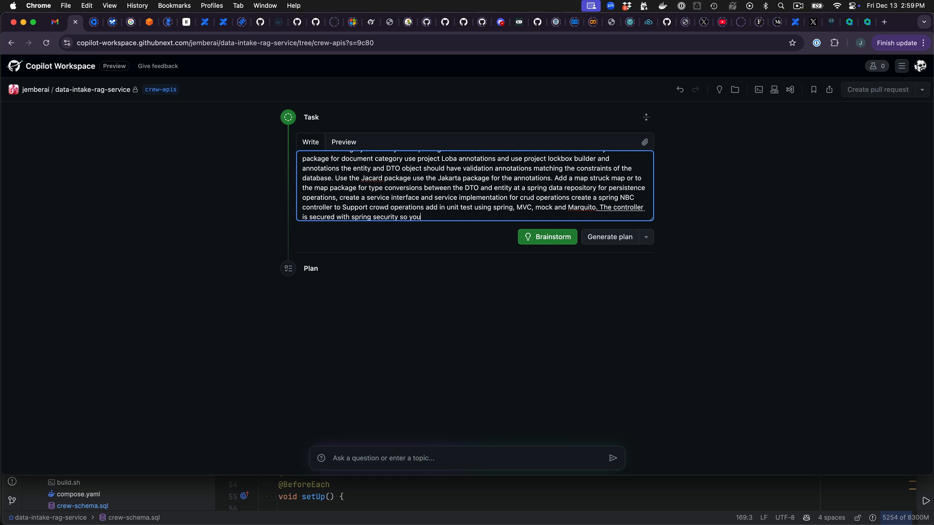
pyautogui.write('will need to add in.')
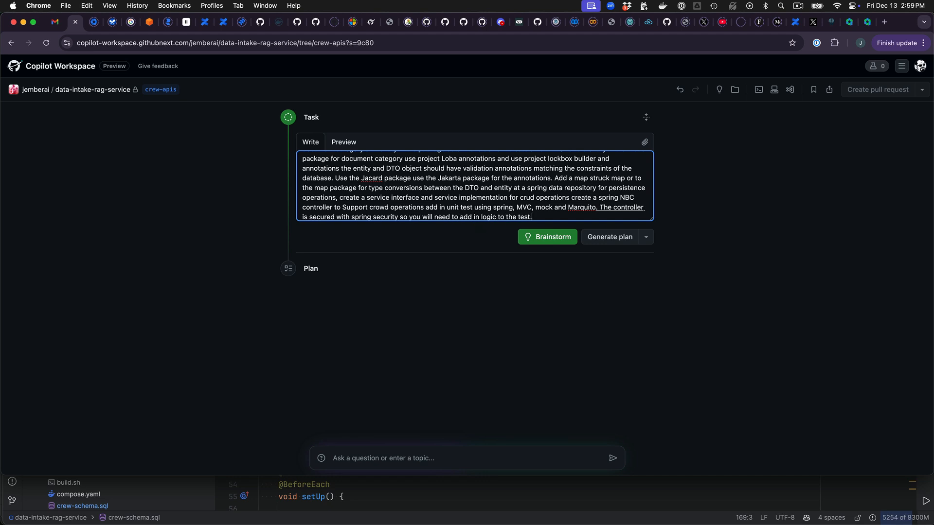
pyautogui.write('for users')
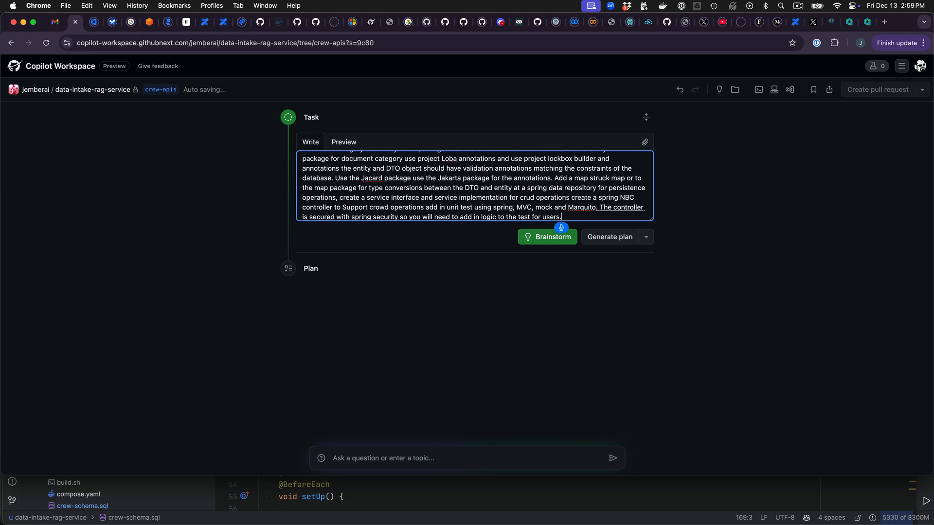
pyautogui.write('add test to the mock NBC controller')
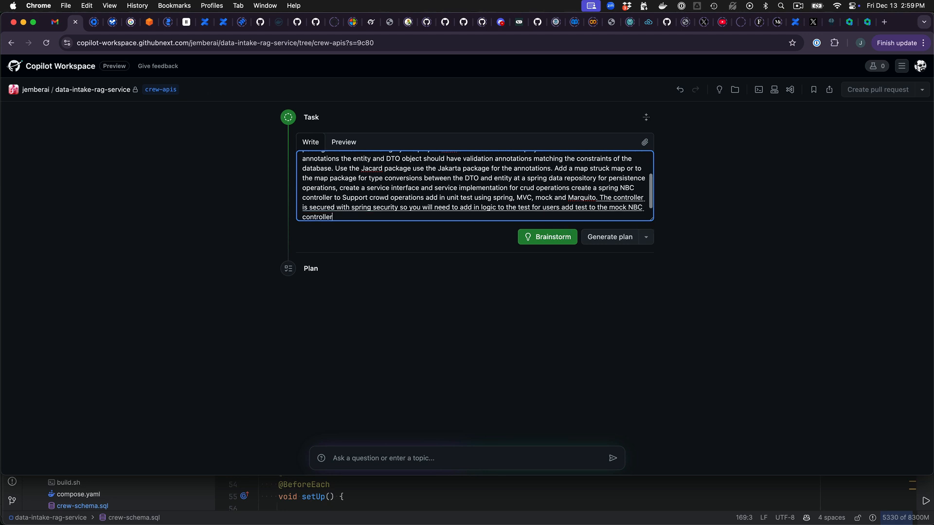
pyautogui.write('test to')
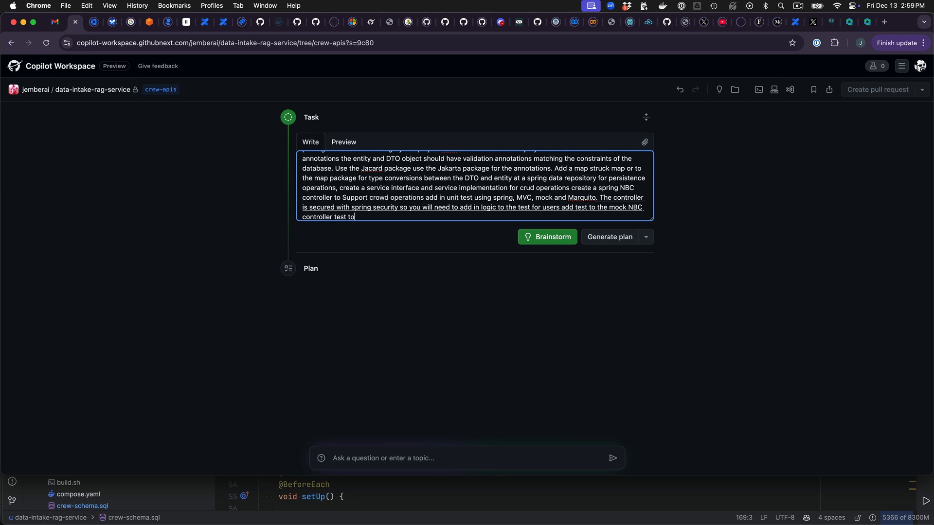
pyautogui.write('support testing of')
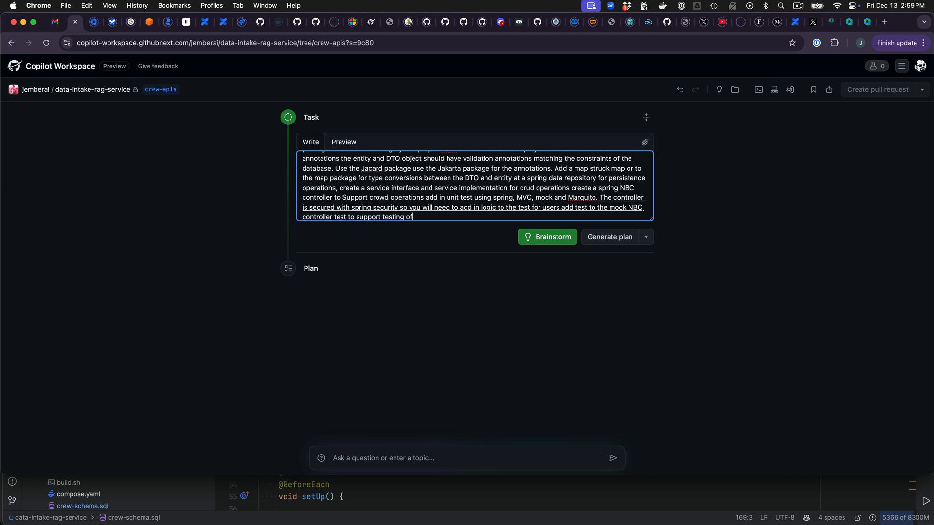
pyautogui.write('the validations.')
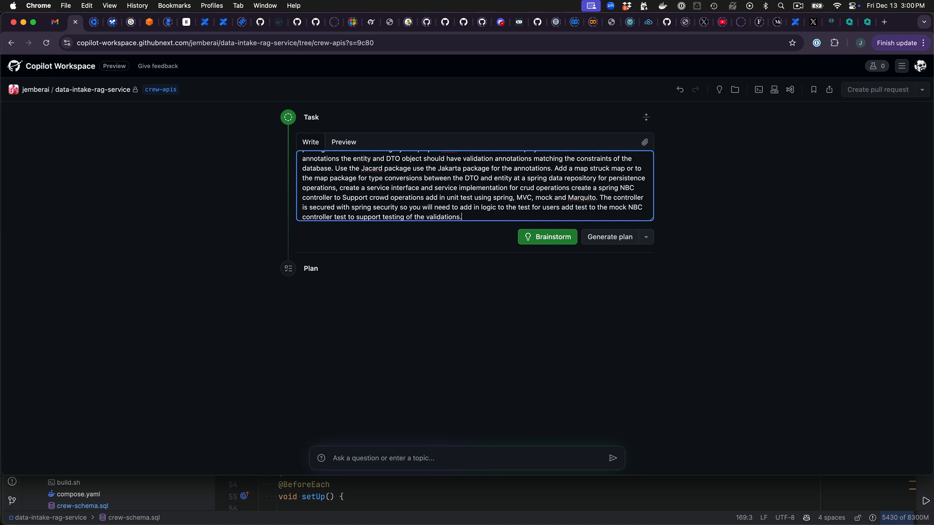
pyautogui.moveTo(502, 276)
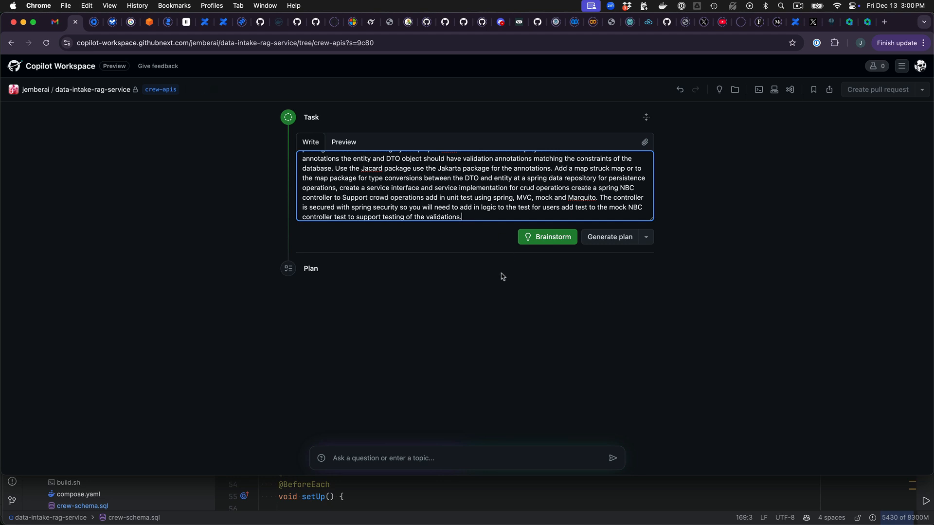
# - Brainstorm a proposed solution and review the listed entity, DTO, mapper, repository, service, controller and tests
pyautogui.click(546, 236)
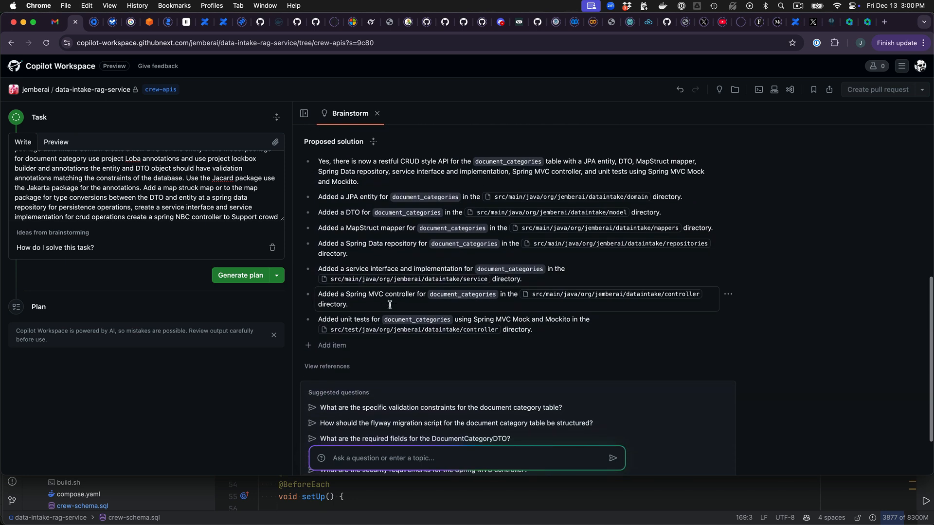
pyautogui.scroll(-3)
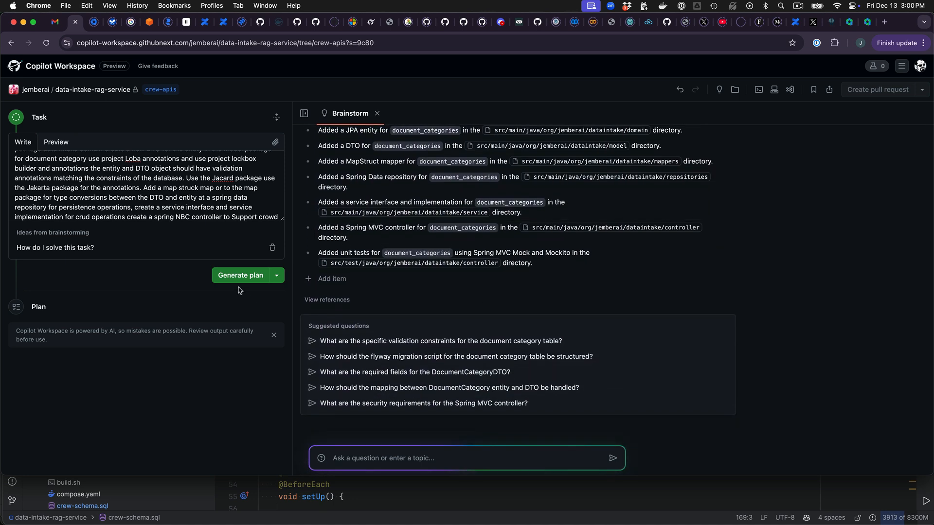
# - Generate the implementation plan and review its nine planned files from crew-schema.sql to the controller test
pyautogui.click(239, 275)
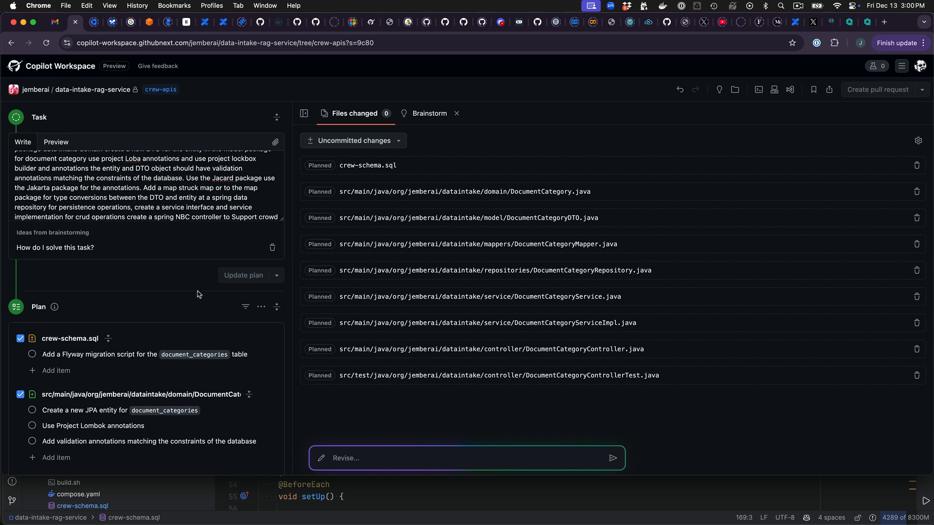
pyautogui.scroll(-3)
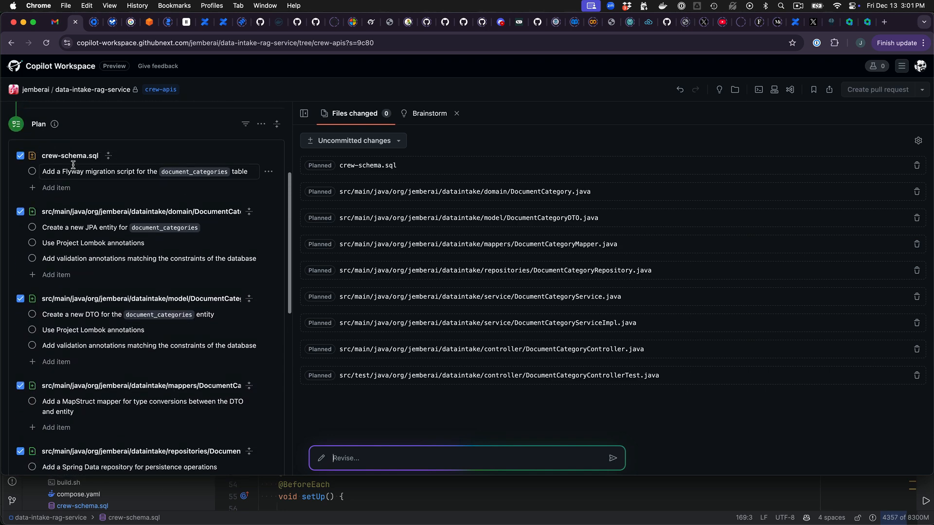
pyautogui.scroll(-3)
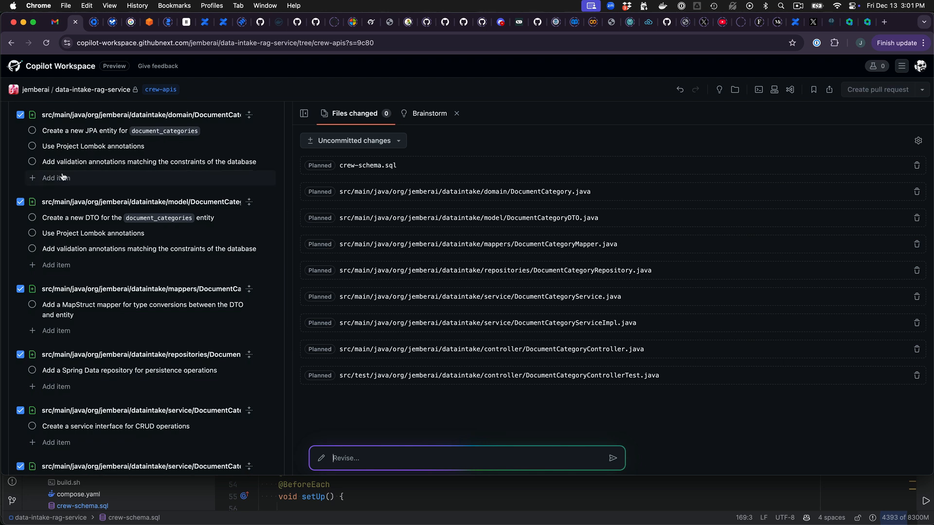
# - Add 'Add builder annotation from lombok' steps to the DocumentCategory.java and DocumentCategoryDTO.java plan entries
pyautogui.click(56, 177)
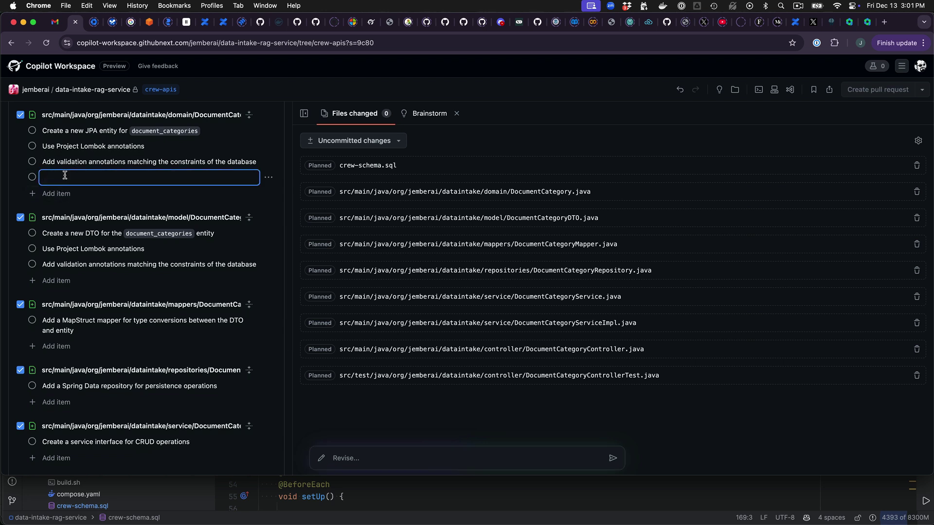
pyautogui.write('Add b')
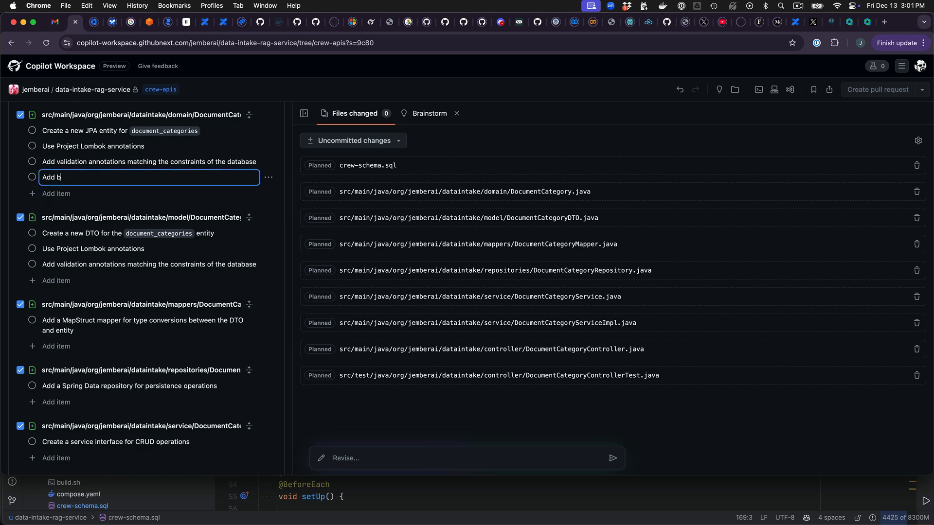
pyautogui.write('uilder annotation from lombok')
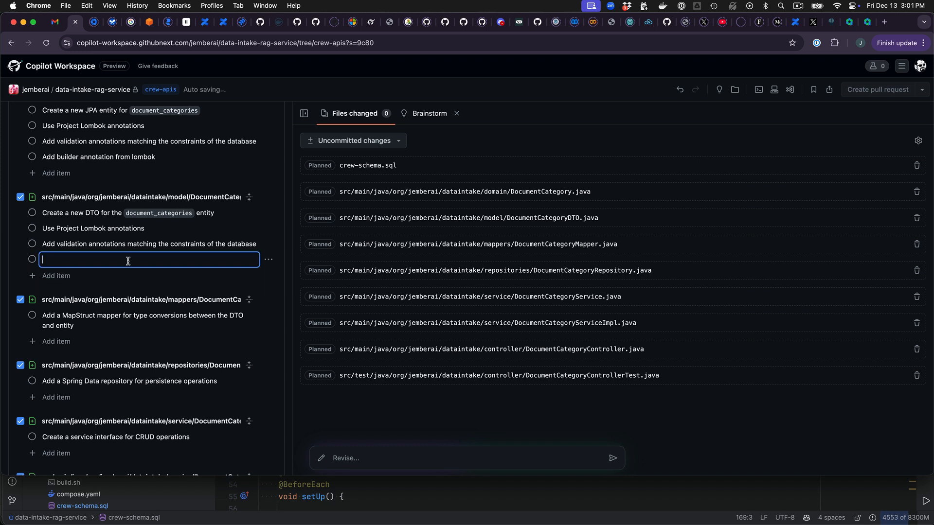
pyautogui.write('add lombok b')
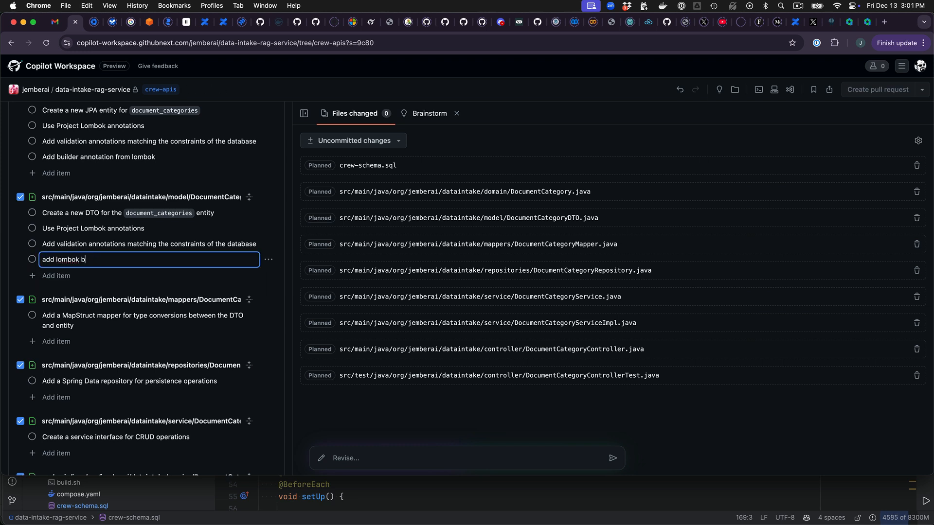
pyautogui.write('uilder annotations')
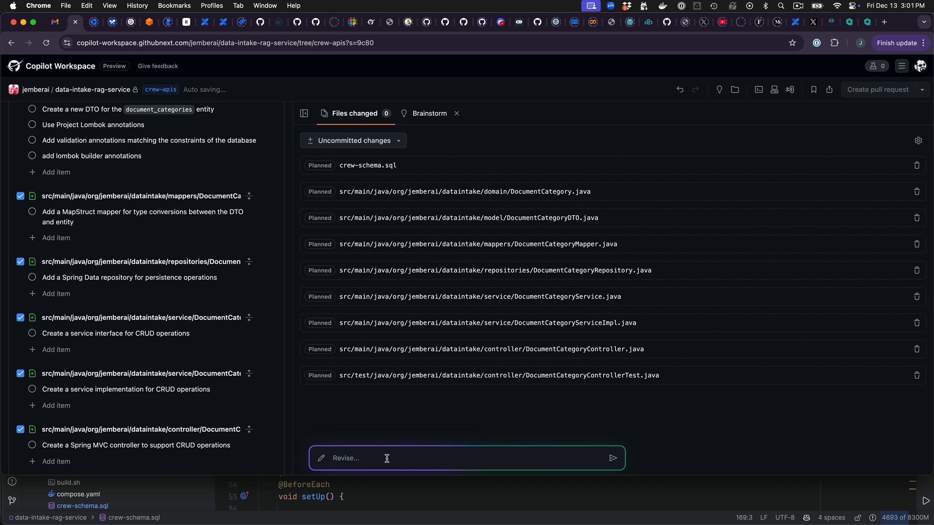
# - Revise the plan with 'add a flyway migration script for the database table' and review the added V2__create_document_categories_table.sql file
pyautogui.write('add a flyway')
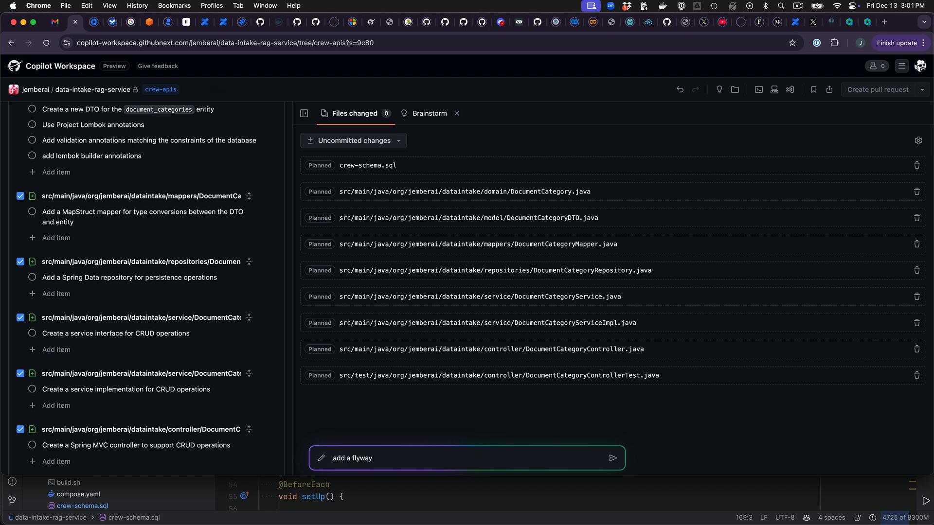
pyautogui.write('migration script for the')
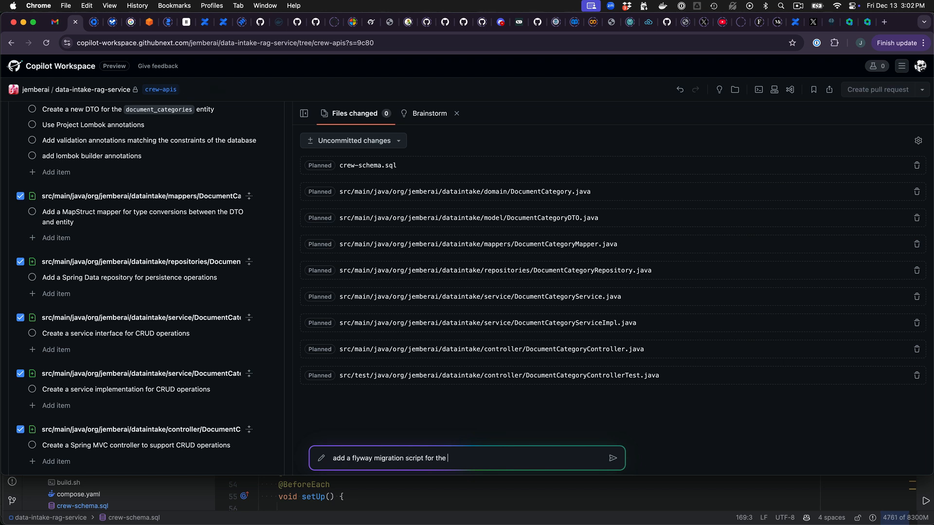
pyautogui.write('database table to the resources package')
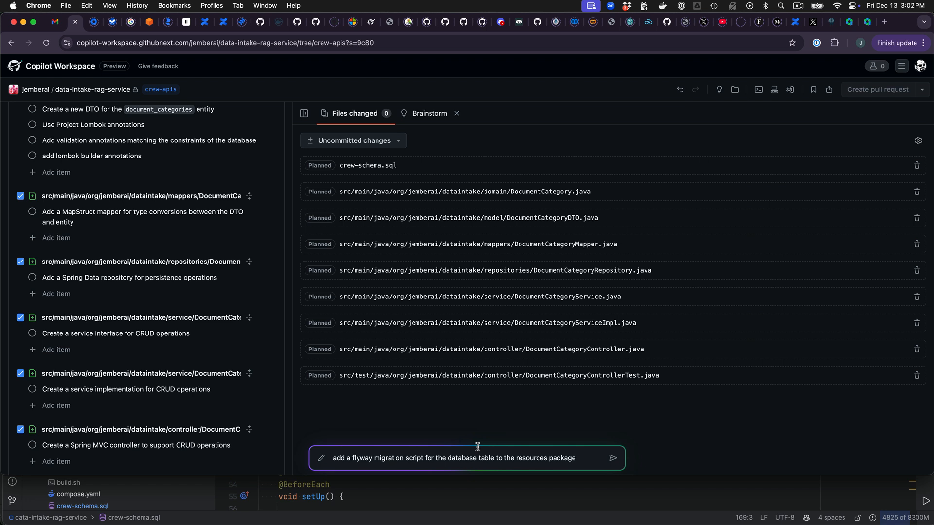
pyautogui.click(613, 458)
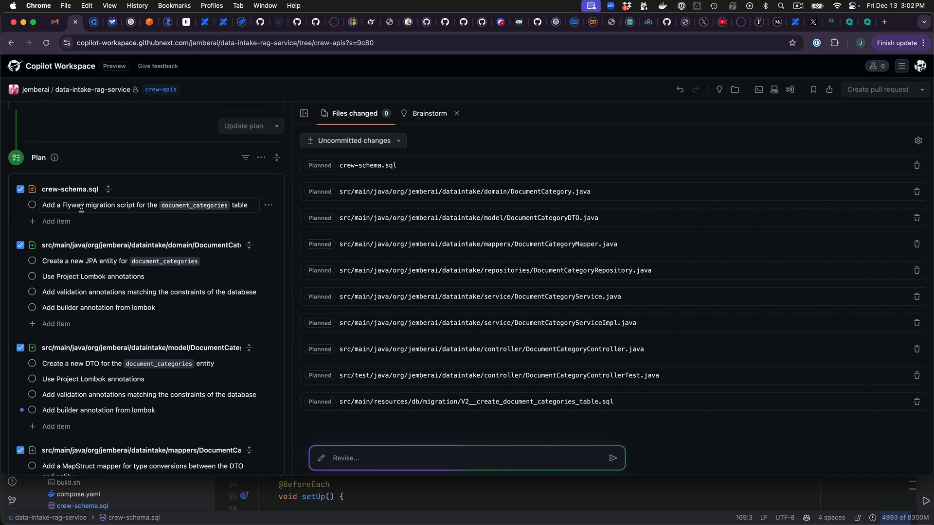
pyautogui.moveTo(268, 205)
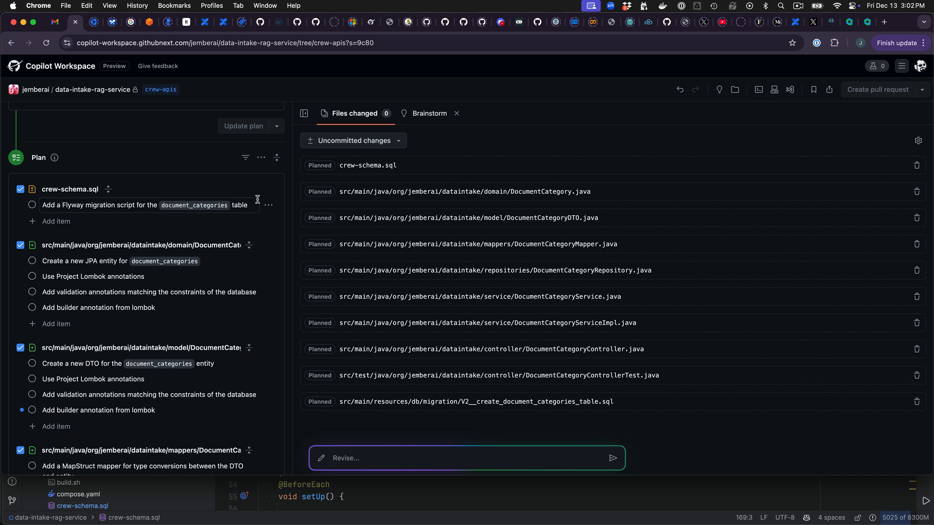
pyautogui.click(269, 205)
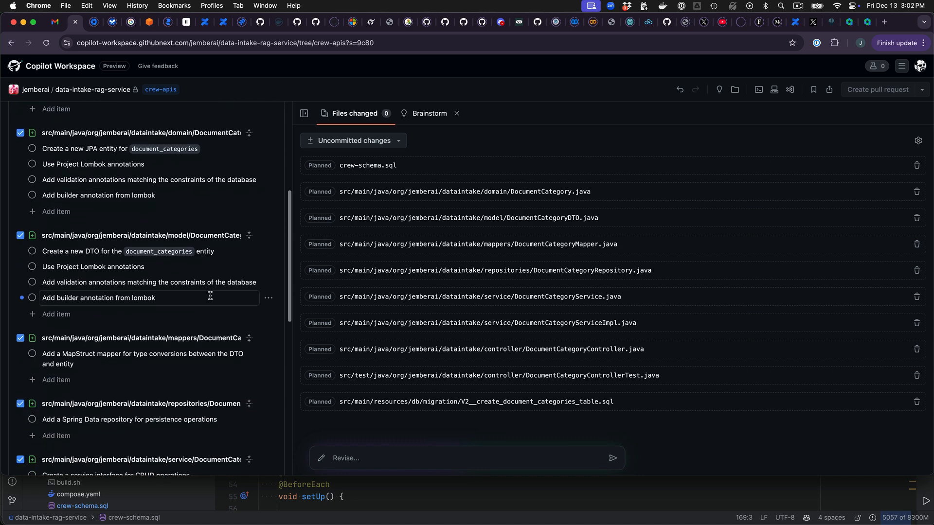
pyautogui.scroll(-3)
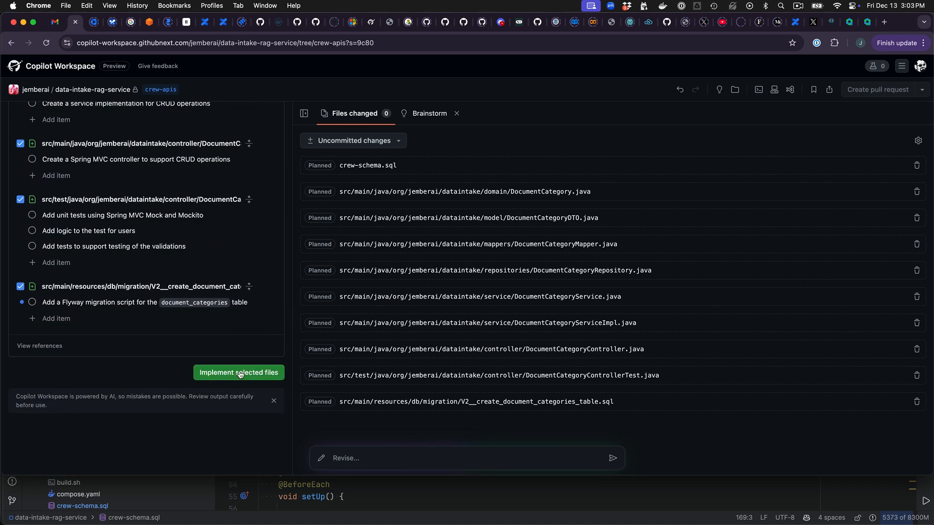
pyautogui.moveTo(501, 339)
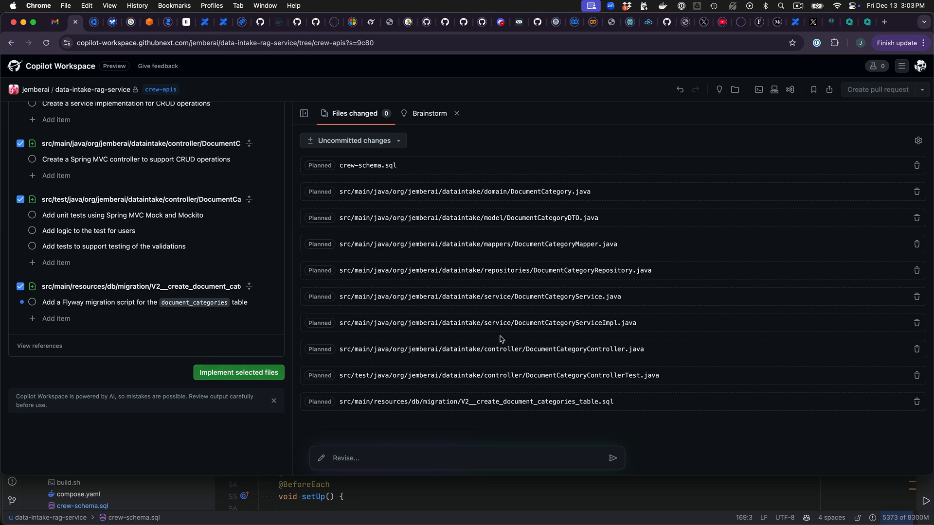
# - Implement the selected planned files, starting code generation with crew-schema.sql and DocumentCategory.java
pyautogui.click(238, 373)
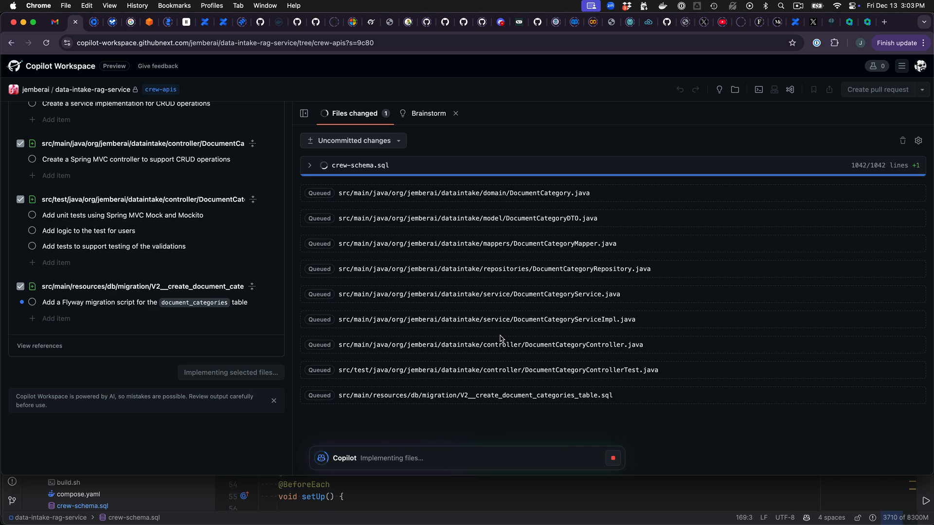
pyautogui.click(309, 165)
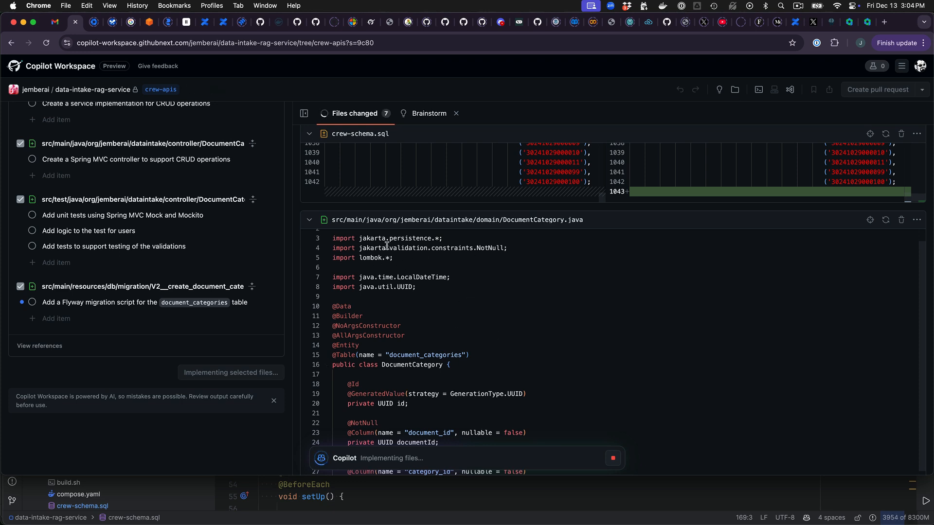
pyautogui.moveTo(477, 268)
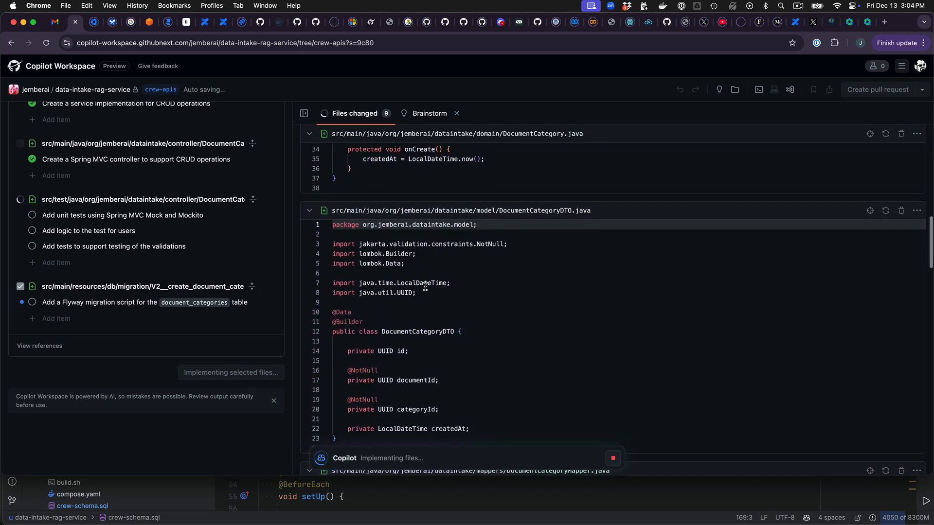
# - Scroll through the Files changed list reviewing all ten generated files, including the controller test and V2 migration script
pyautogui.scroll(-3)
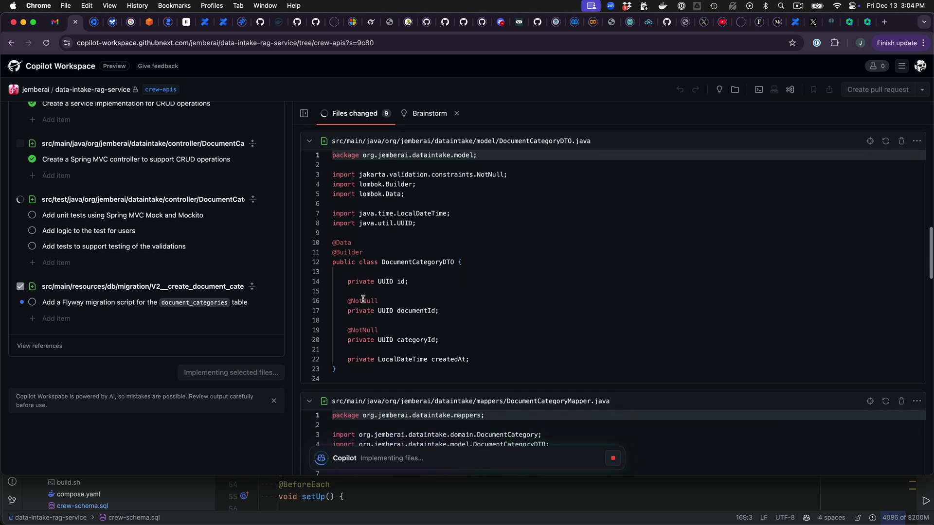
pyautogui.scroll(-3)
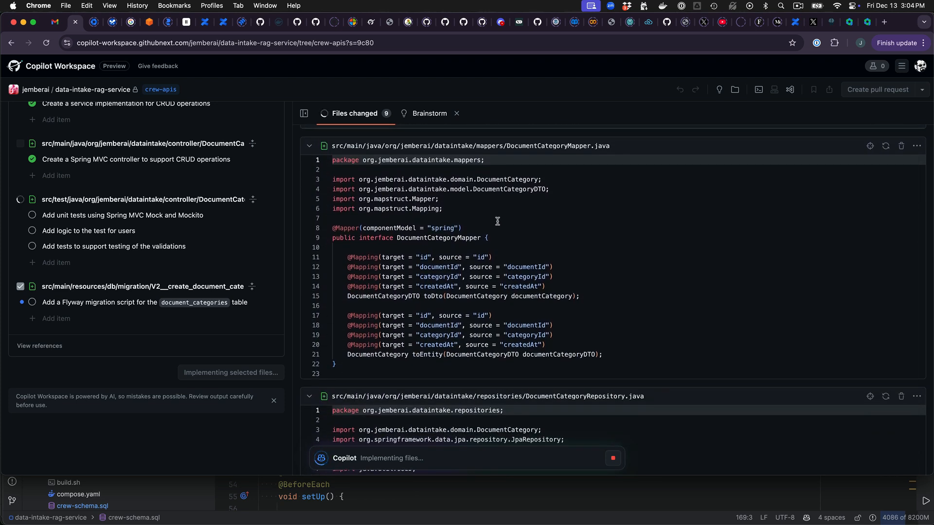
pyautogui.moveTo(522, 231)
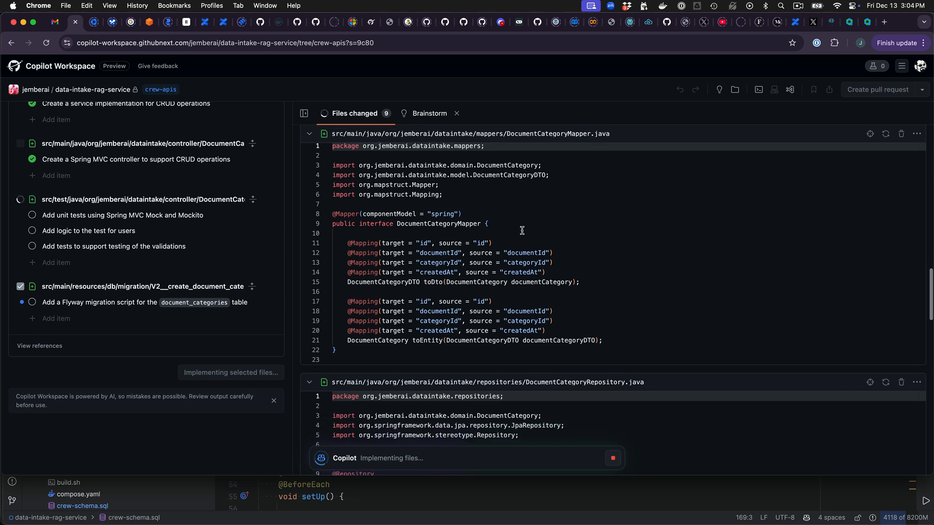
pyautogui.scroll(-3)
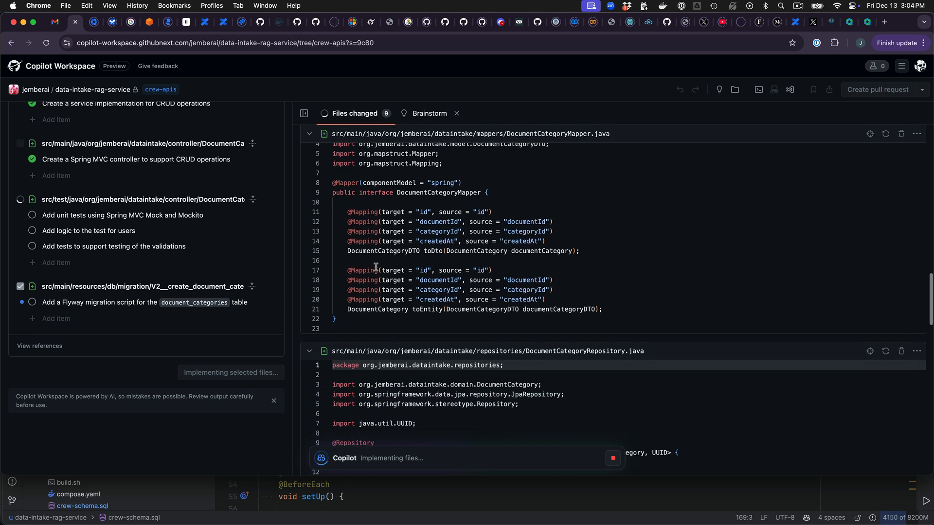
pyautogui.scroll(-3)
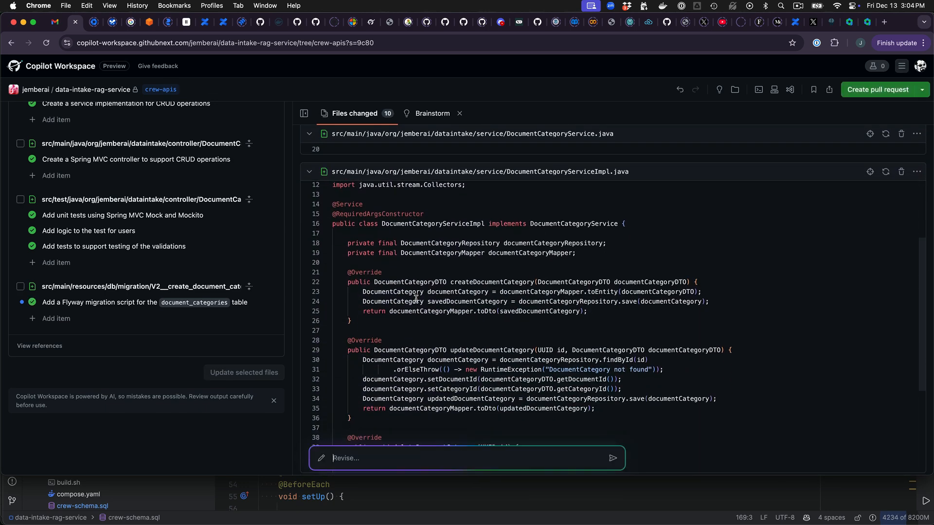
pyautogui.scroll(-3)
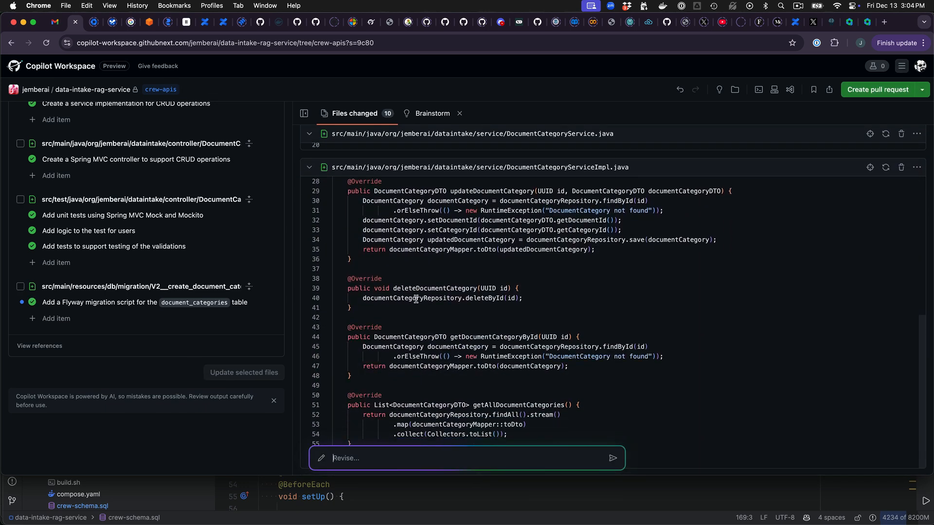
pyautogui.scroll(-3)
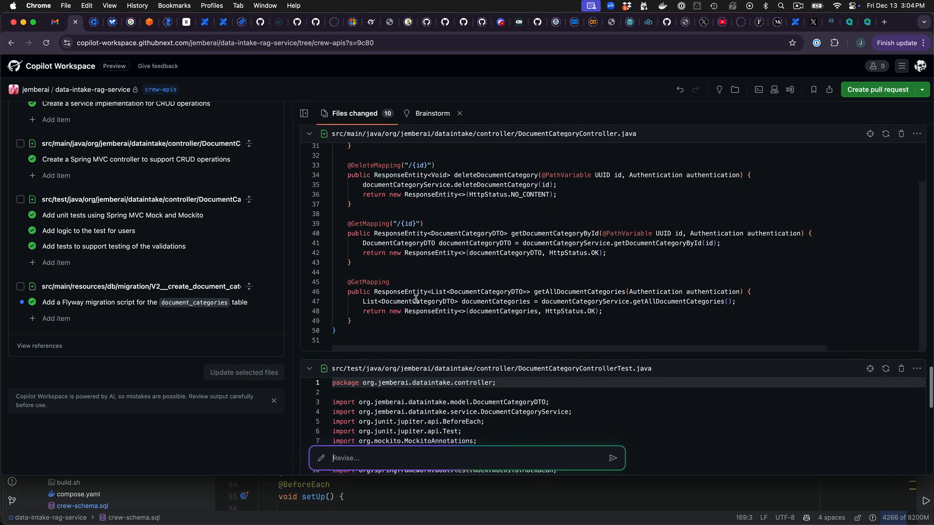
pyautogui.scroll(-3)
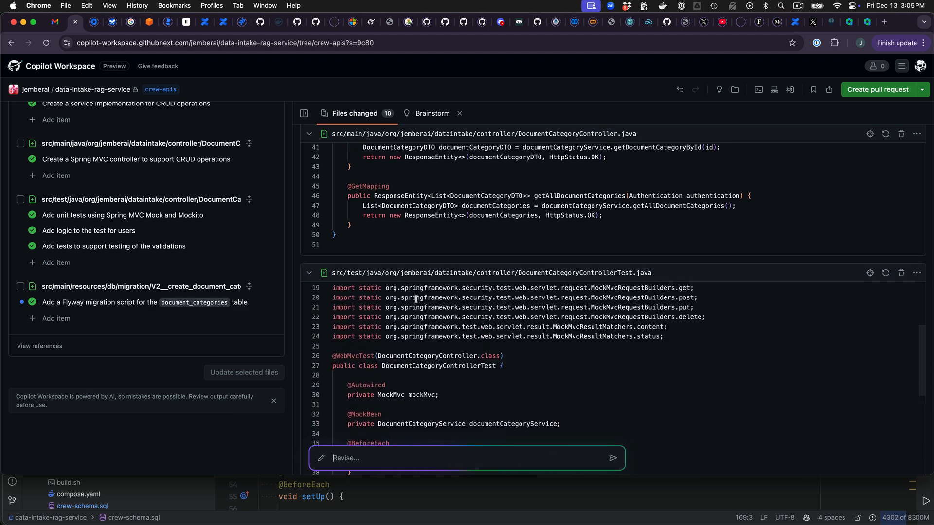
pyautogui.scroll(-3)
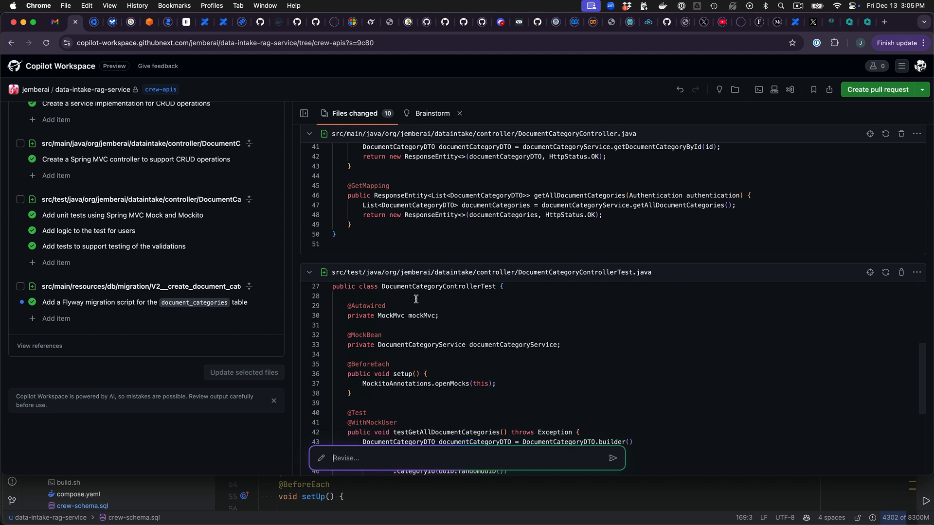
pyautogui.scroll(-3)
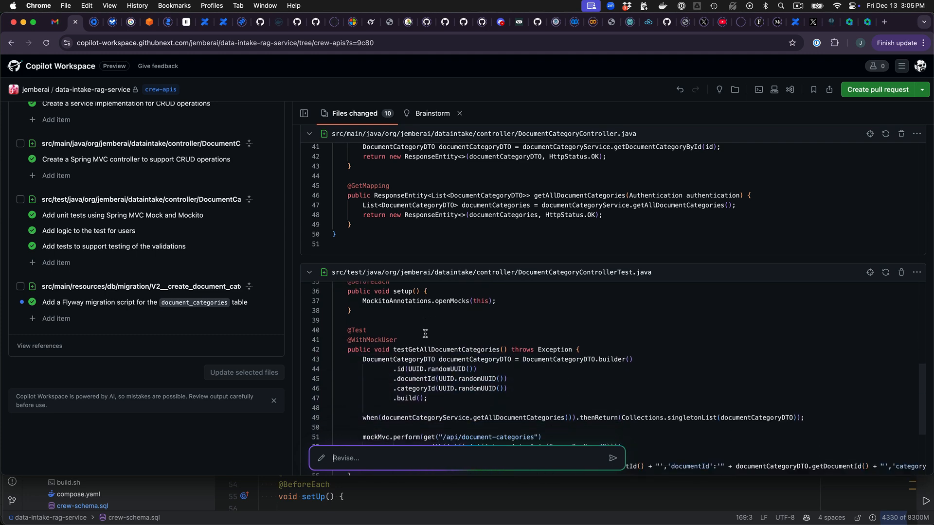
pyautogui.scroll(-3)
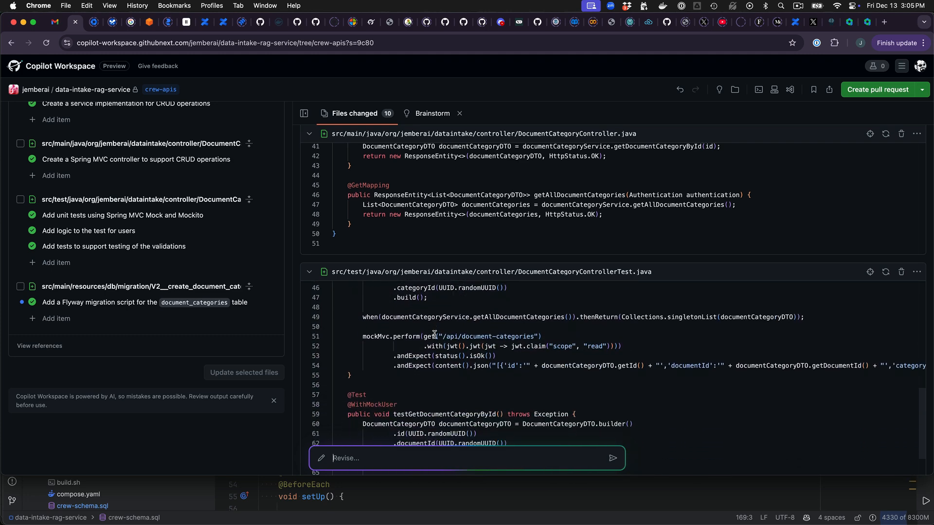
pyautogui.scroll(-3)
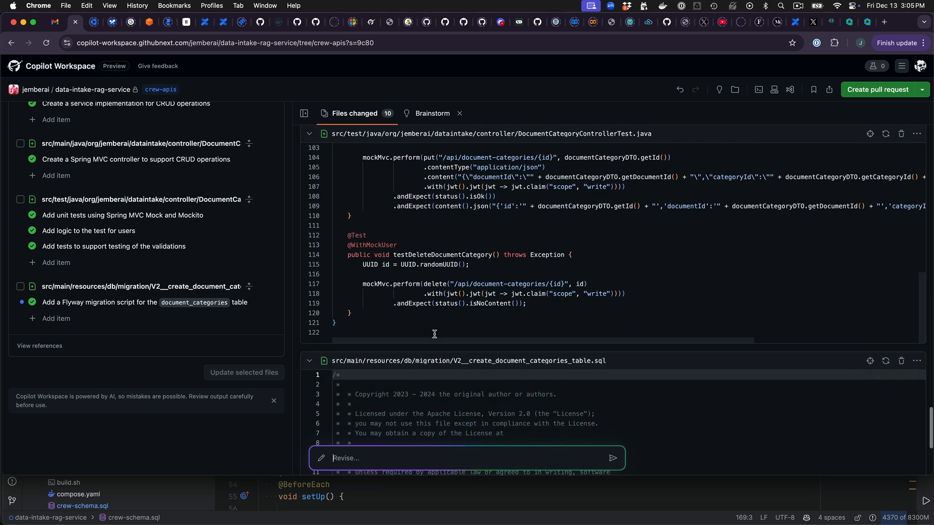
pyautogui.scroll(-3)
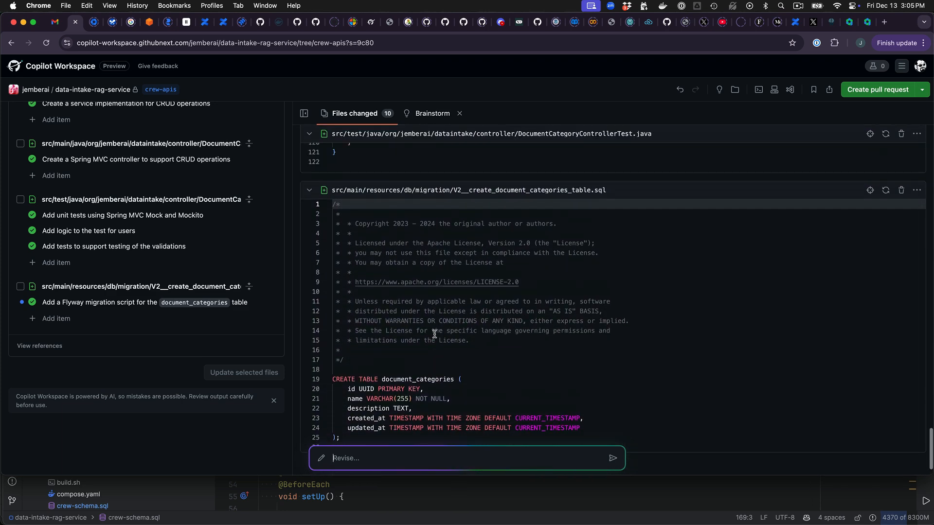
pyautogui.scroll(-3)
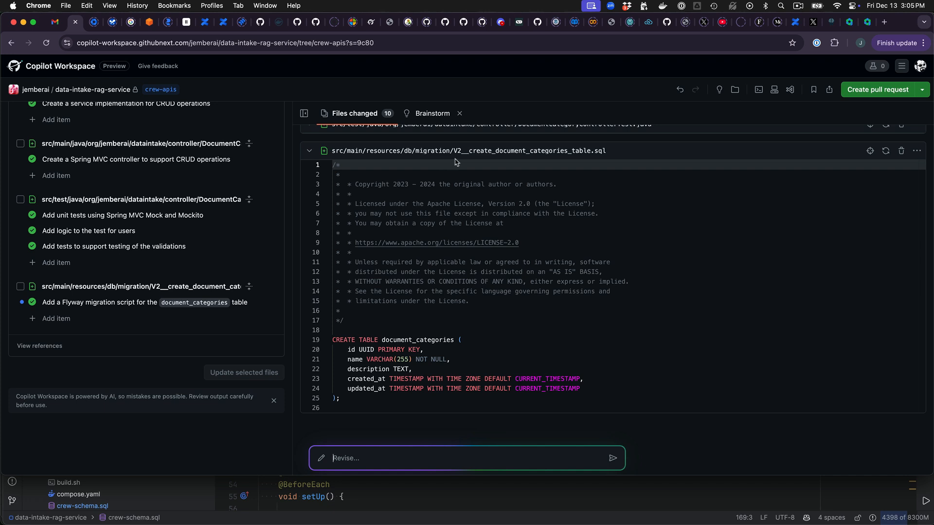
pyautogui.moveTo(485, 326)
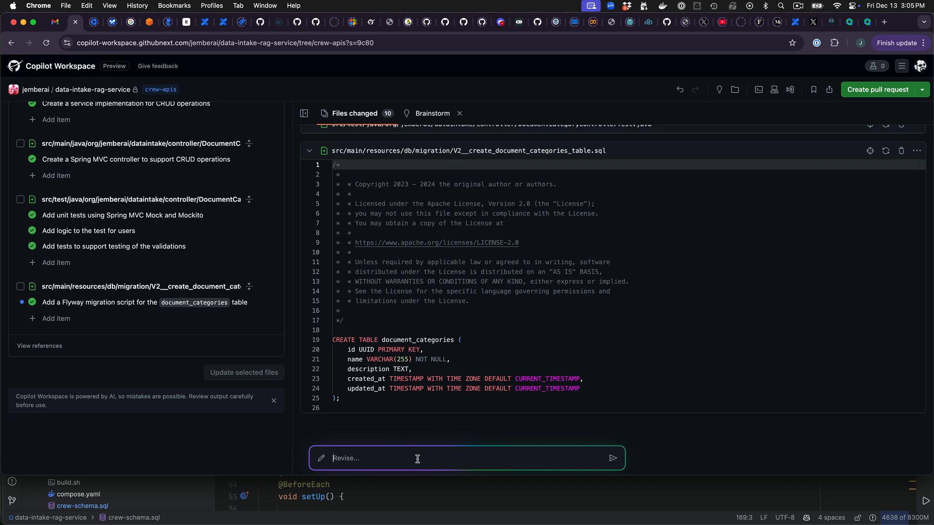
# - Create the pull request 'Add document categories API' on branch add-document-categories-api with the suggested title
pyautogui.click(879, 90)
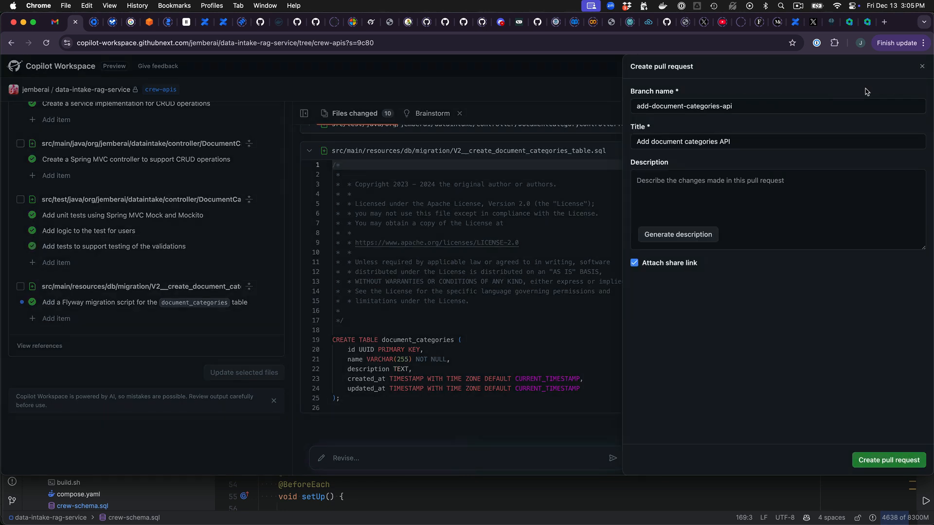
pyautogui.click(889, 460)
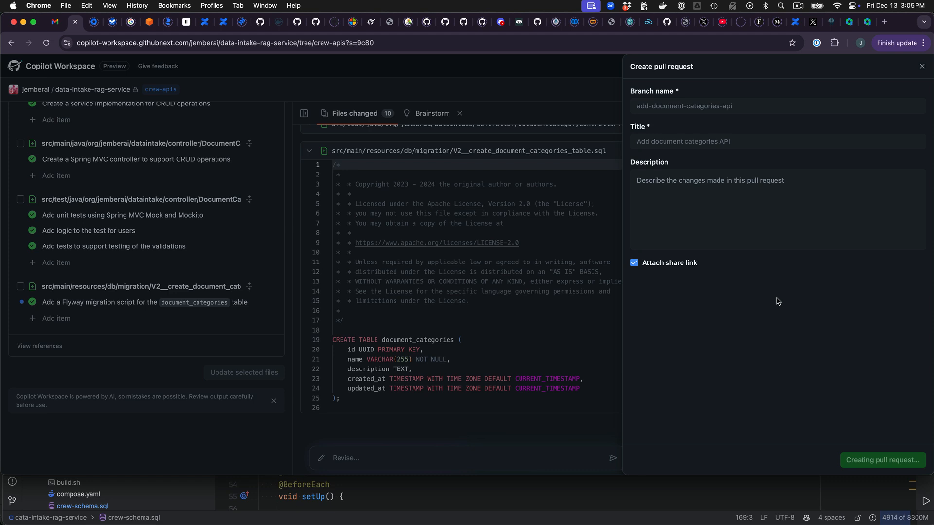
pyautogui.click(883, 460)
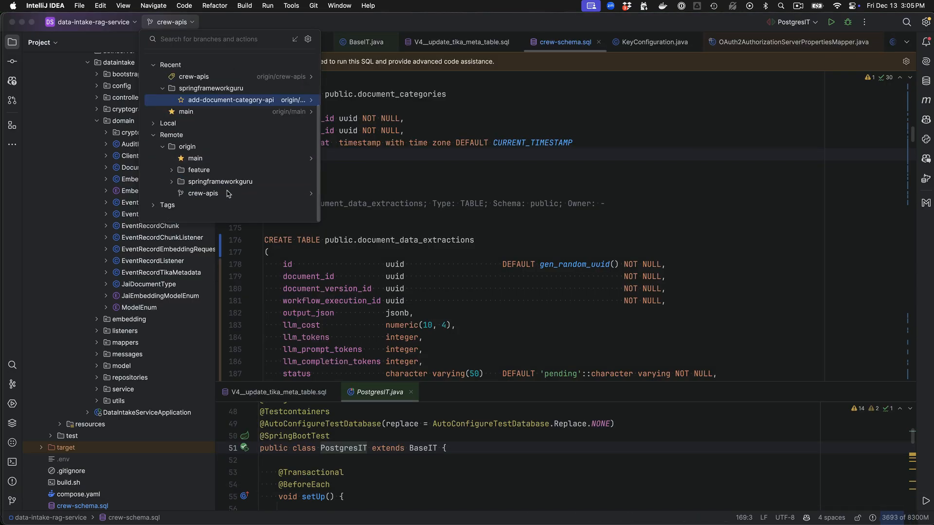
# - Smart Checkout origin/springframeworkguru/add-document-categories-api keeping local changes, then build and see the controller test symbol errors
pyautogui.click(230, 99)
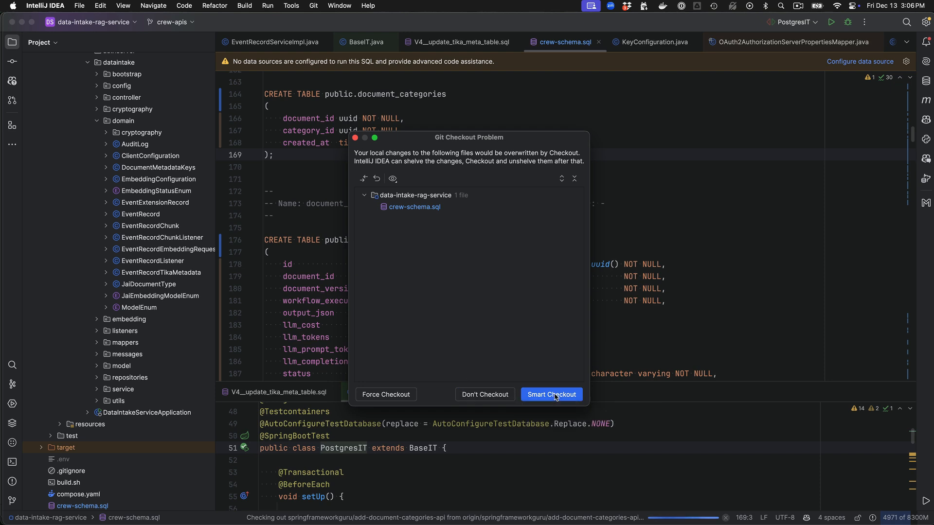
pyautogui.click(550, 395)
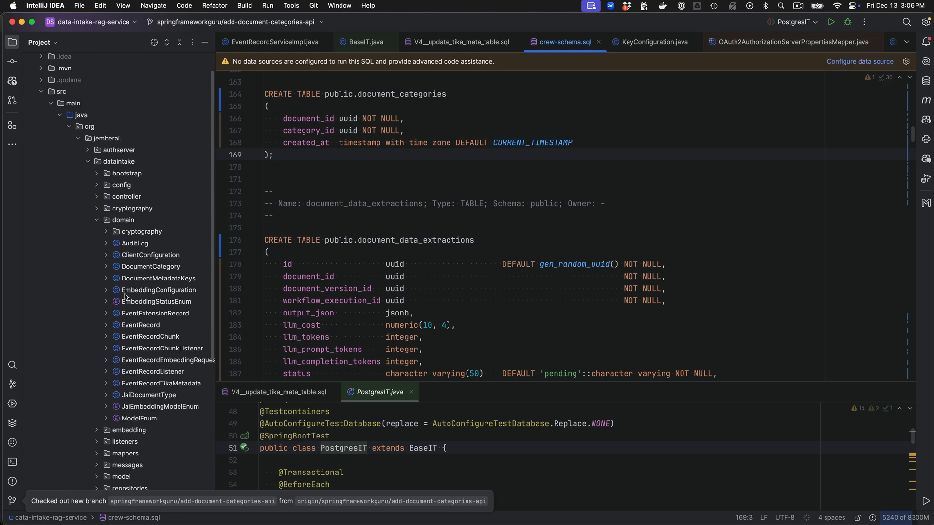
pyautogui.scroll(-3)
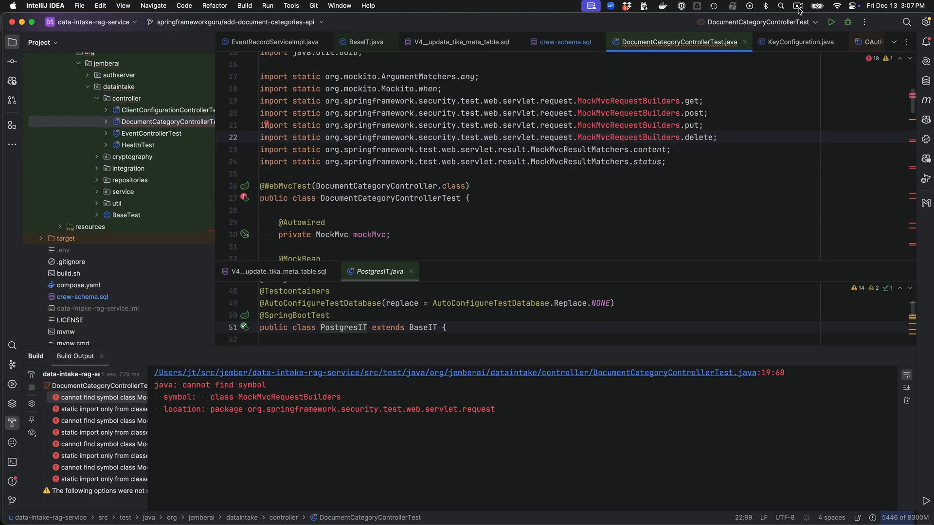
pyautogui.moveTo(590, 158)
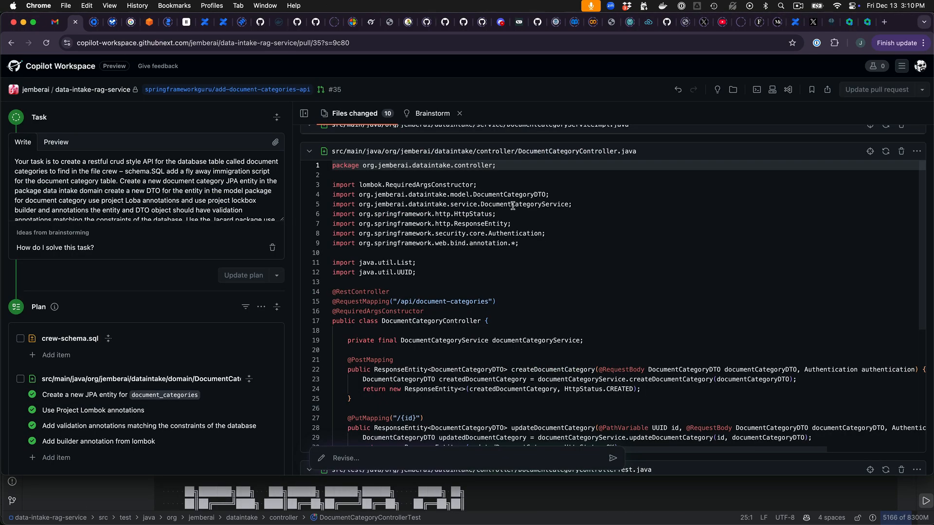
# - Scroll through the generated DocumentCategoryController and its MockMvc controller test in pull request #35
pyautogui.scroll(-3)
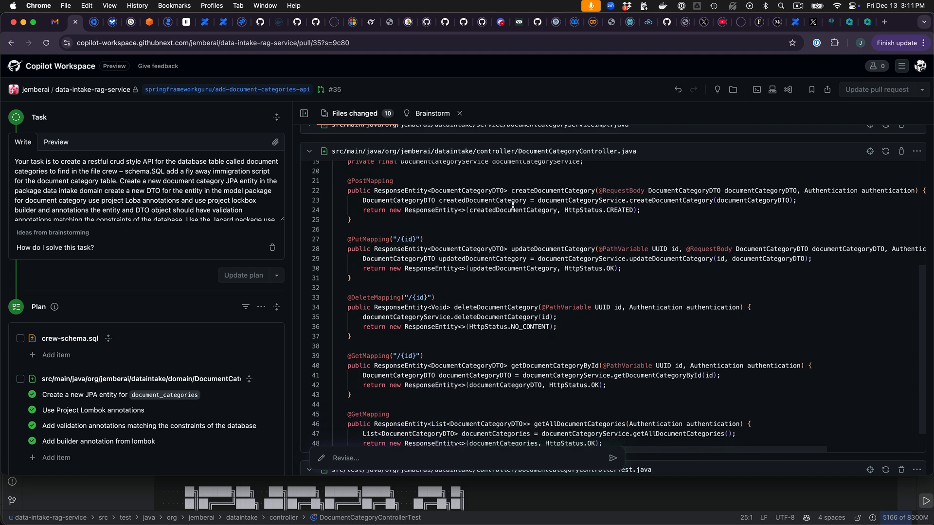
pyautogui.scroll(-3)
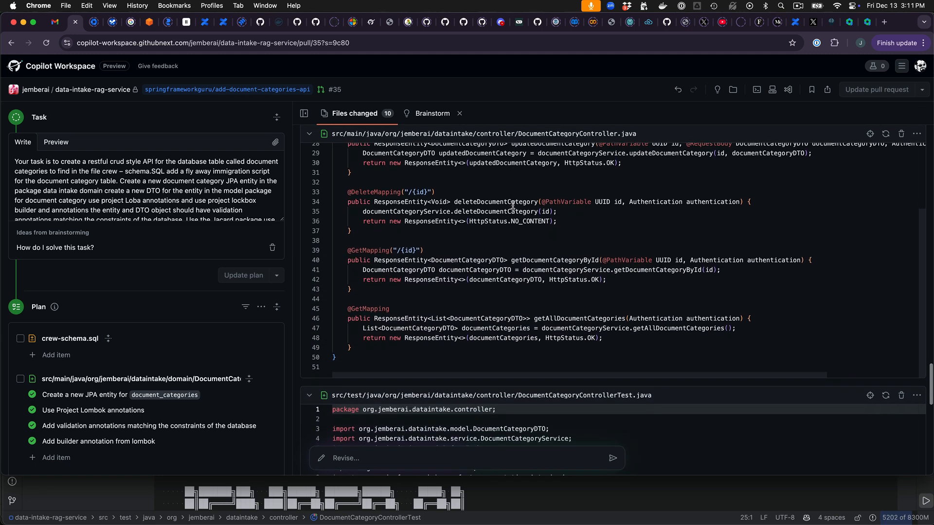
pyautogui.scroll(-3)
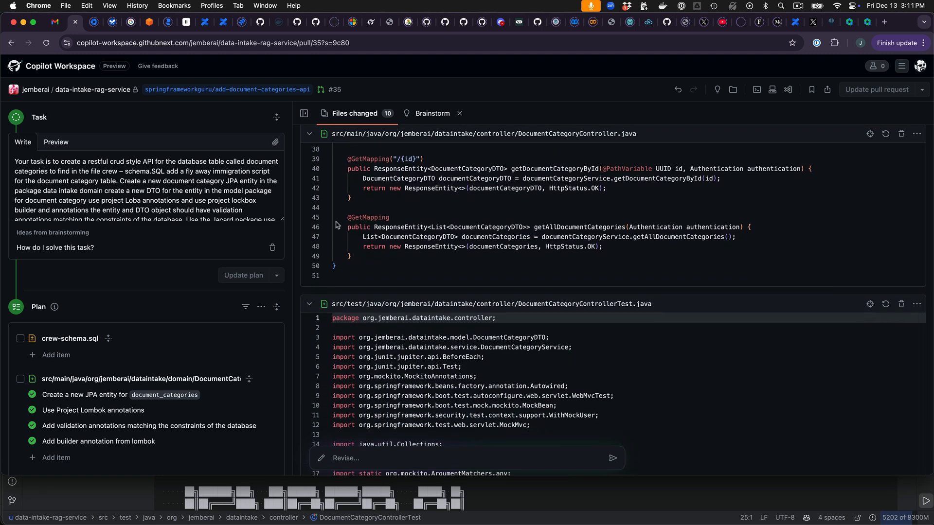
pyautogui.moveTo(490, 237)
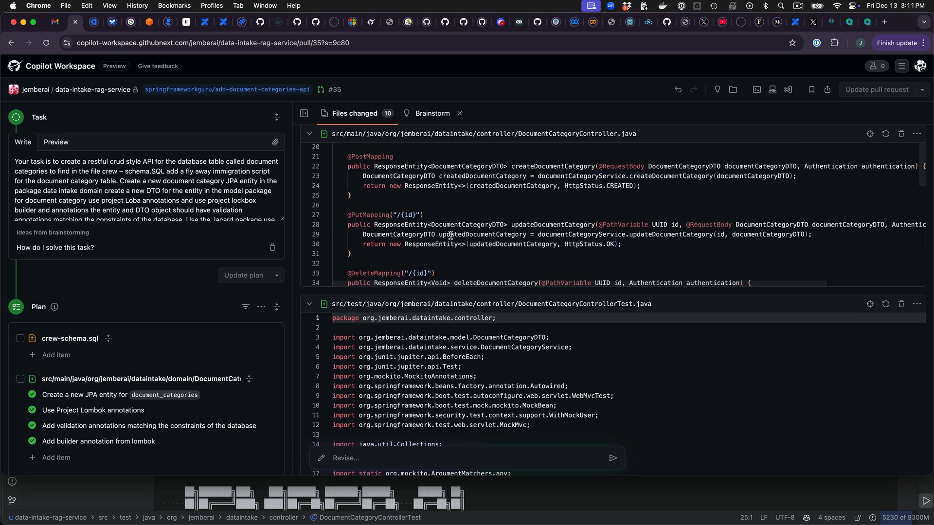
pyautogui.scroll(-3)
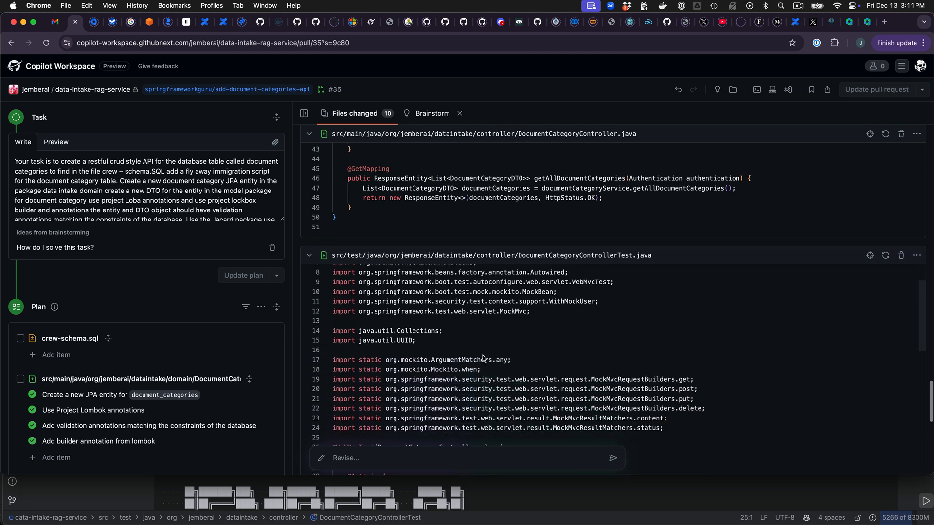
pyautogui.scroll(-3)
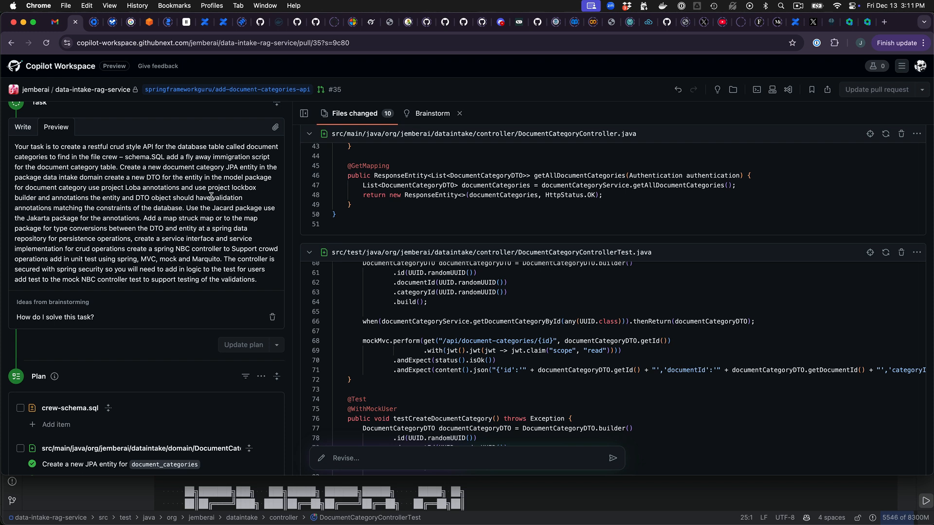
pyautogui.moveTo(176, 265)
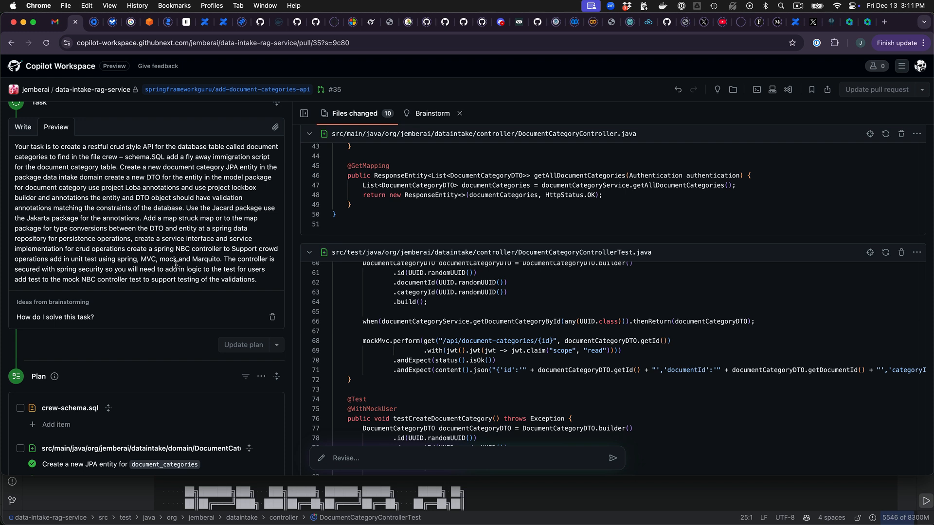